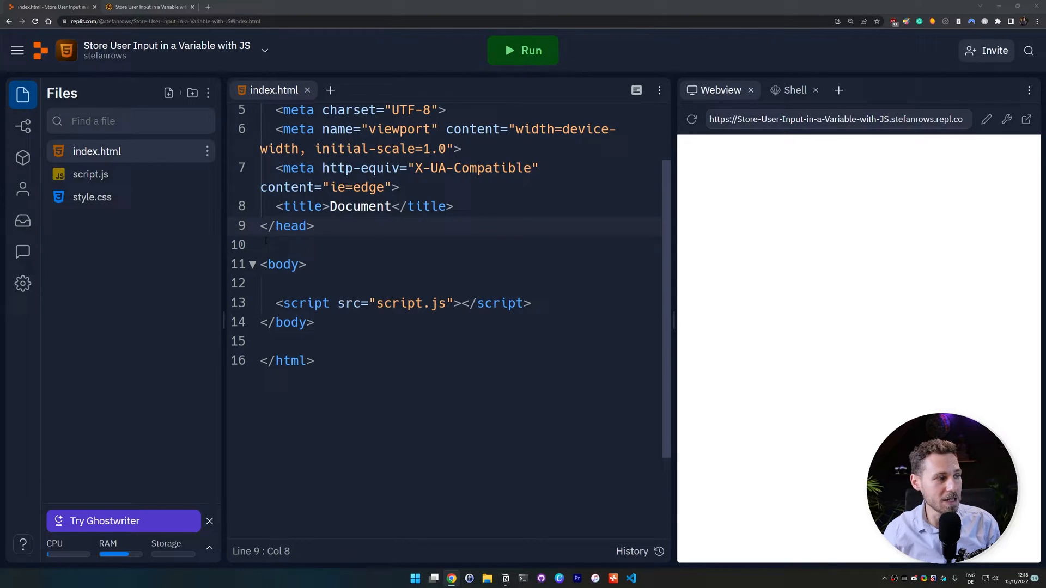
# Read through the tutorial article, scrolling down and back up
pyautogui.click(149, 6)
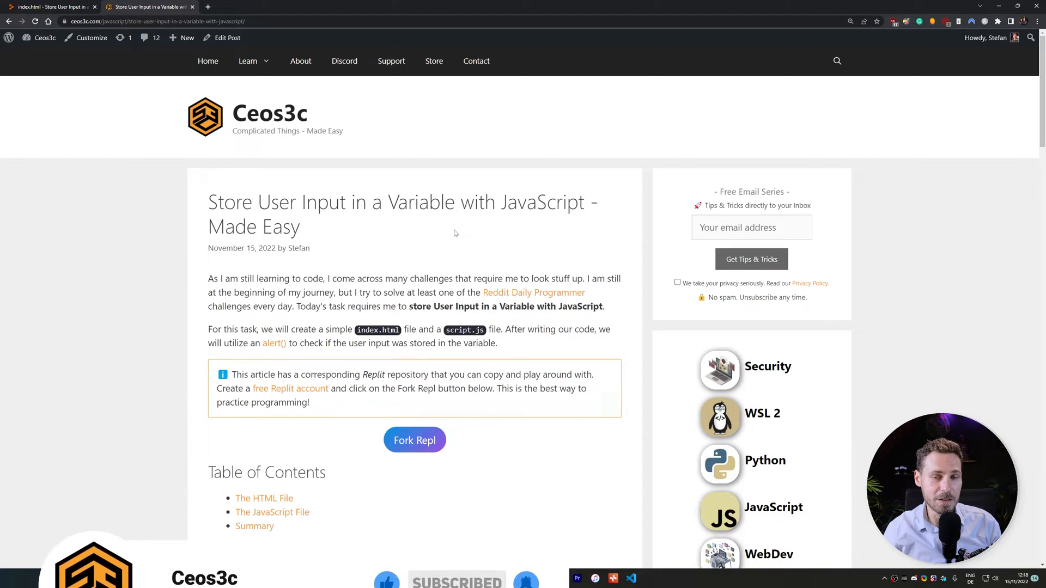
pyautogui.scroll(-3)
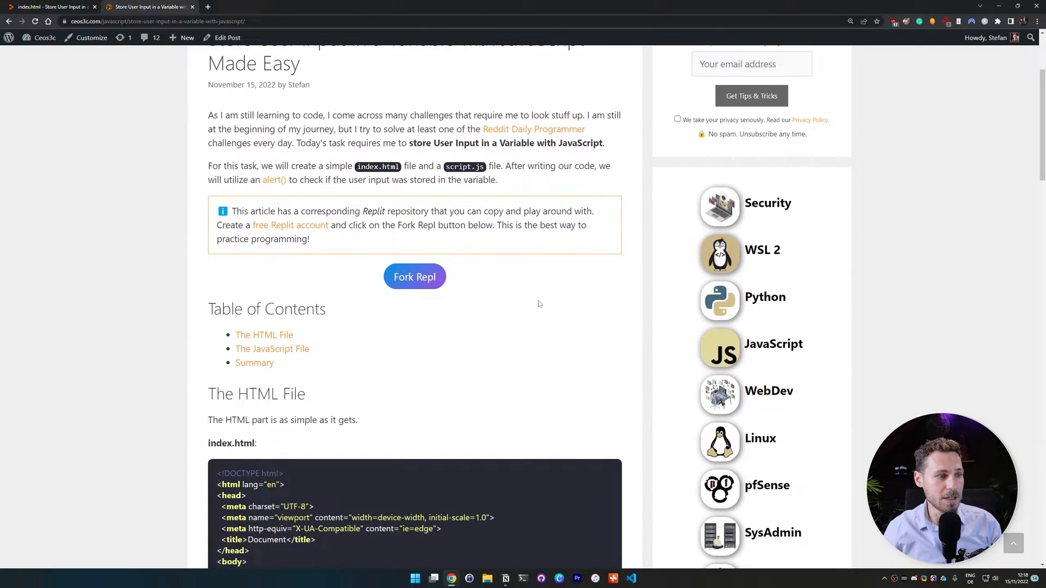
pyautogui.scroll(-3)
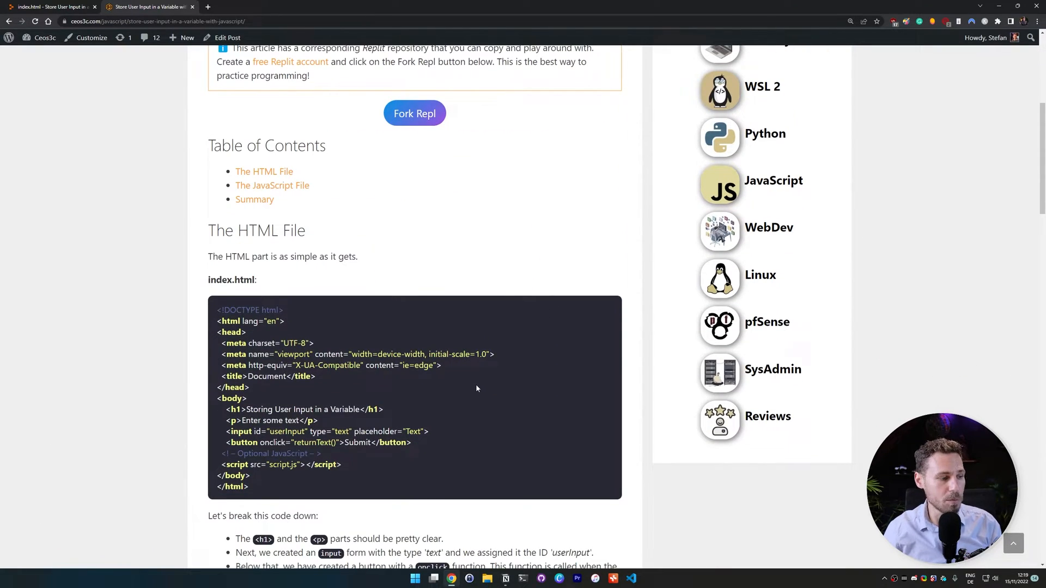
pyautogui.scroll(-3)
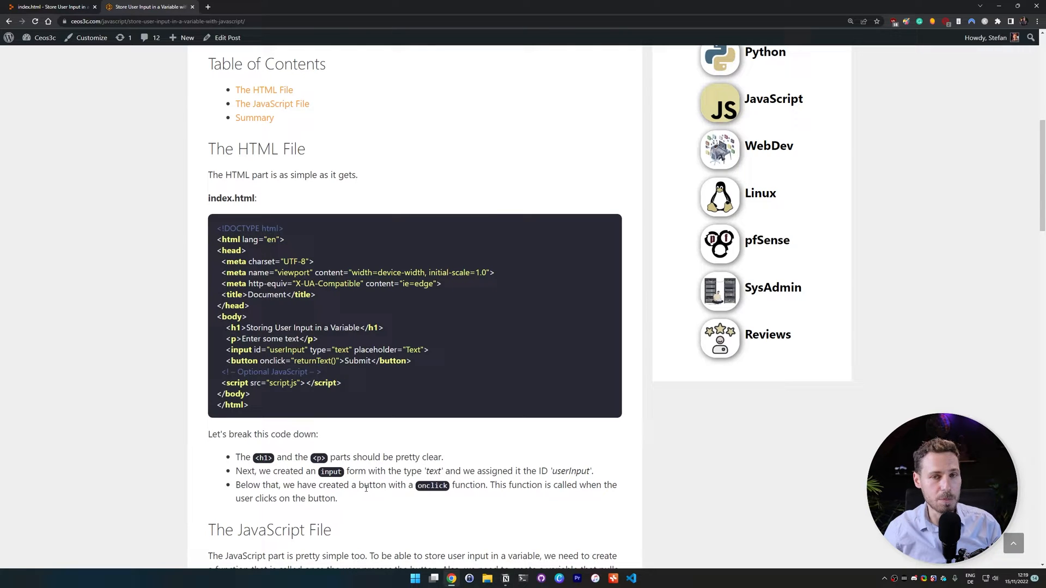
pyautogui.scroll(3)
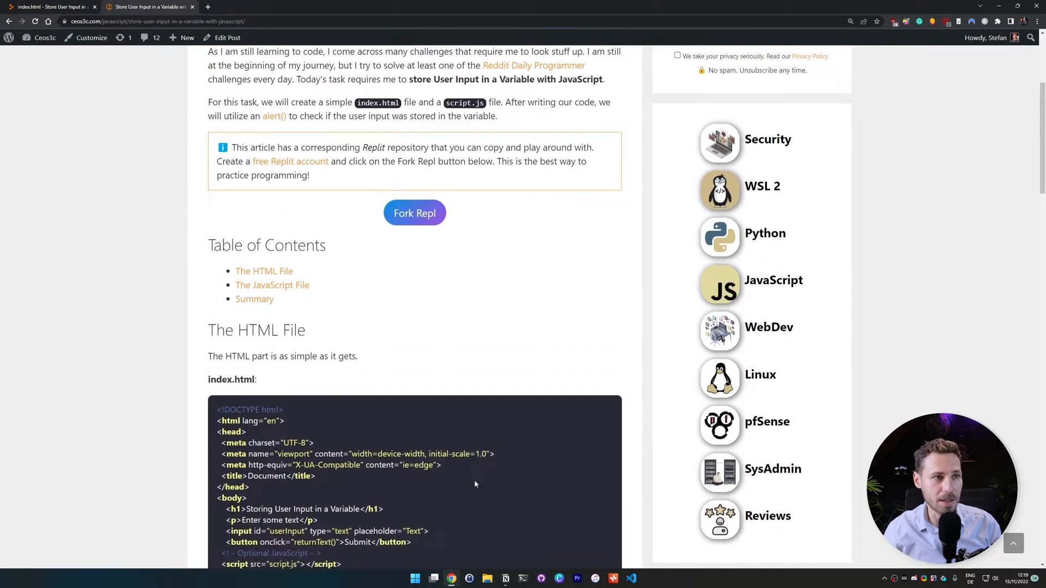
pyautogui.scroll(3)
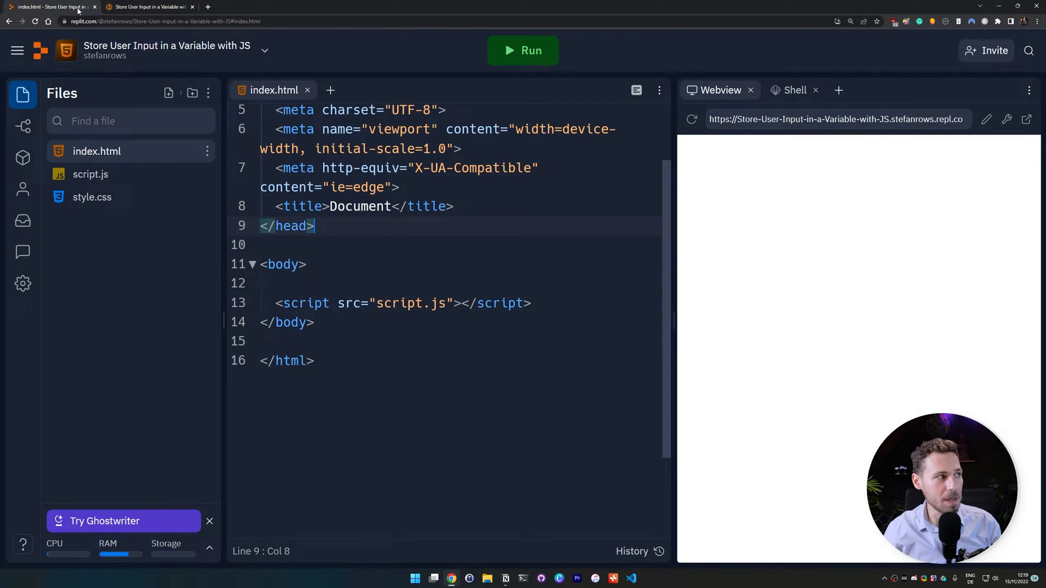
pyautogui.click(146, 7)
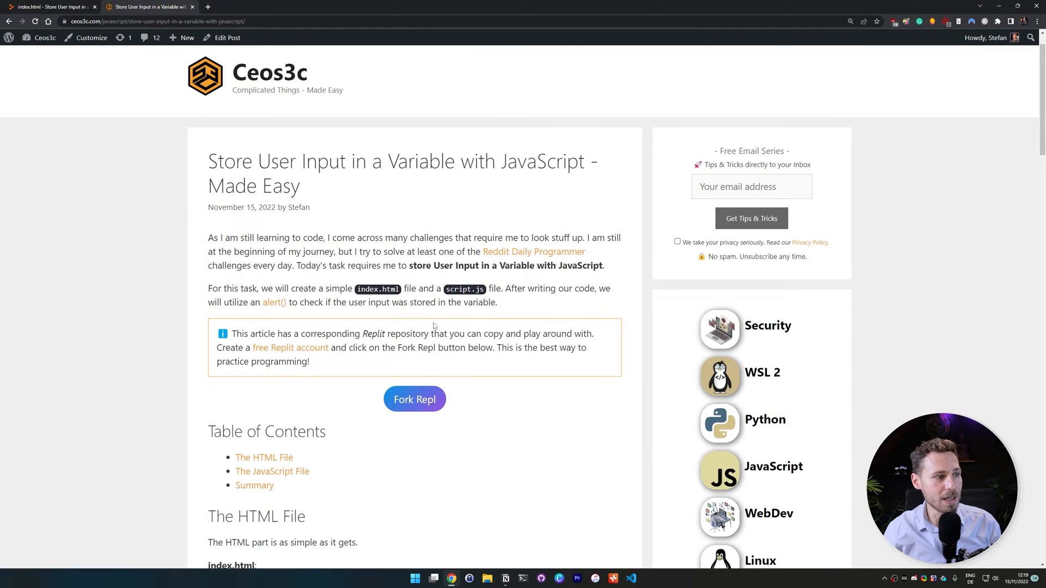
pyautogui.moveTo(414, 399)
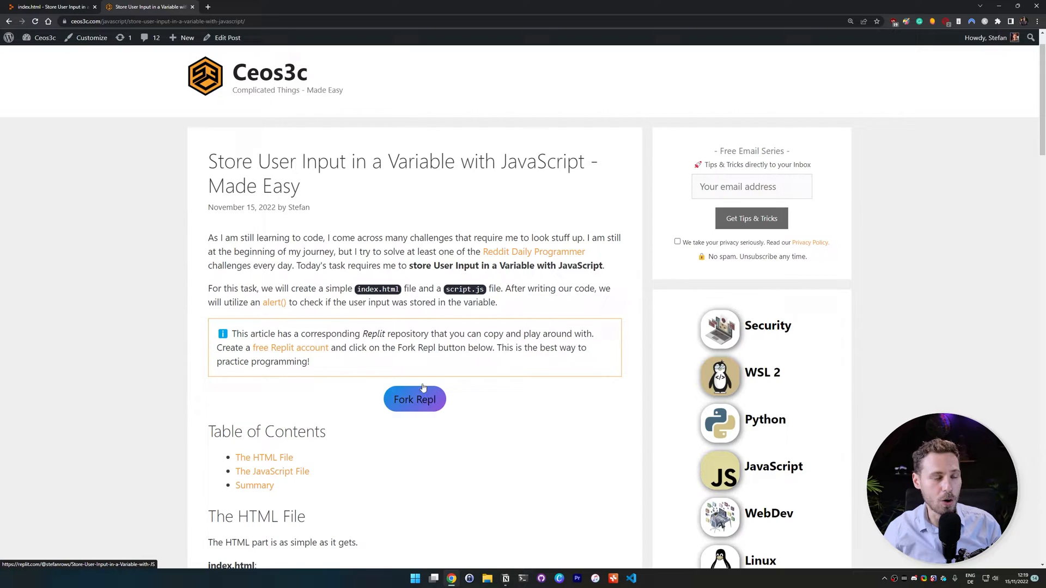
# Open the article's companion Replit project and look over script.js, the stylesheet and index.html
pyautogui.click(50, 6)
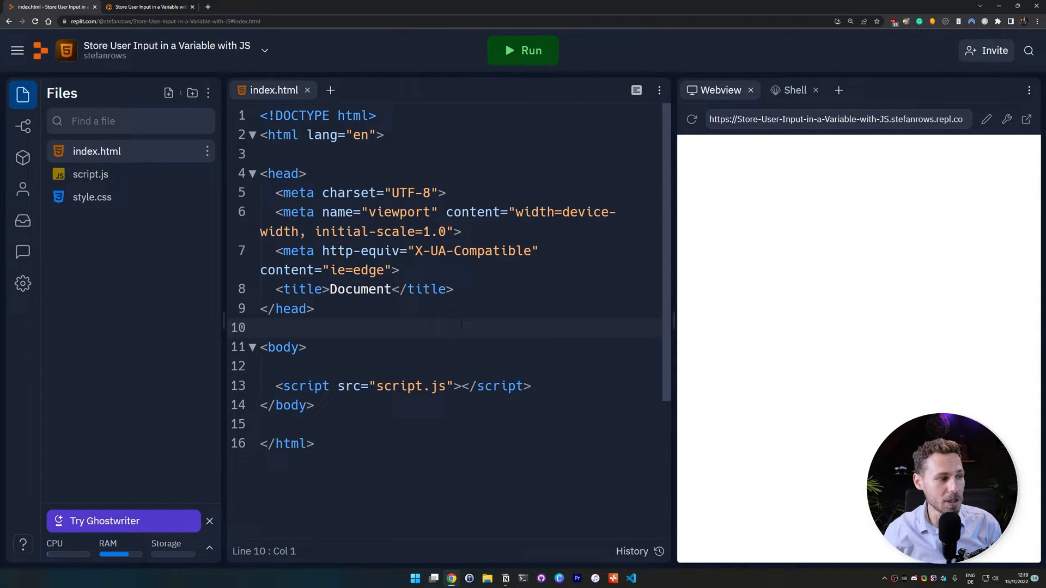
pyautogui.moveTo(130, 175)
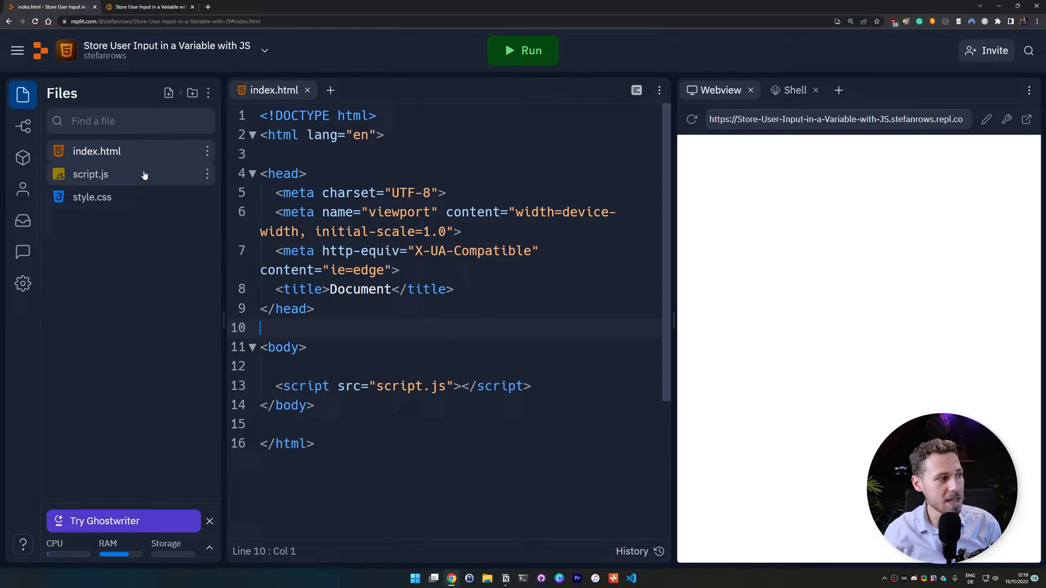
pyautogui.click(90, 175)
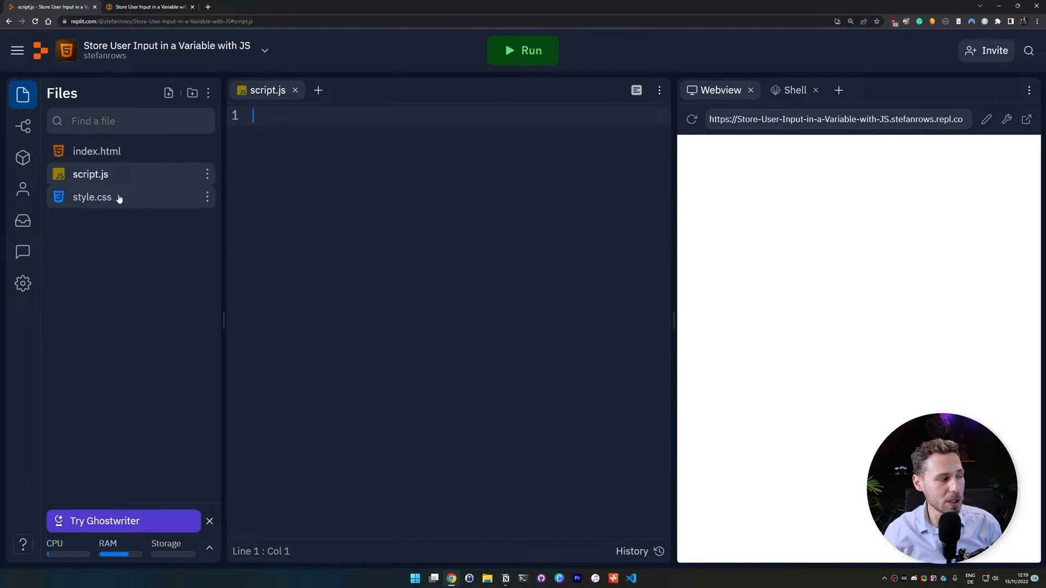
pyautogui.click(92, 197)
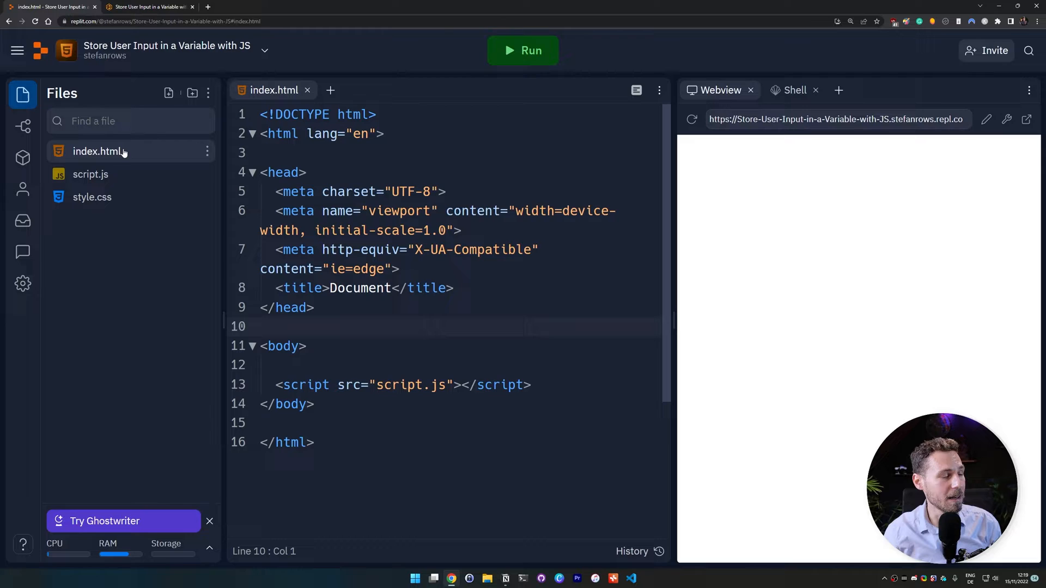
pyautogui.click(261, 327)
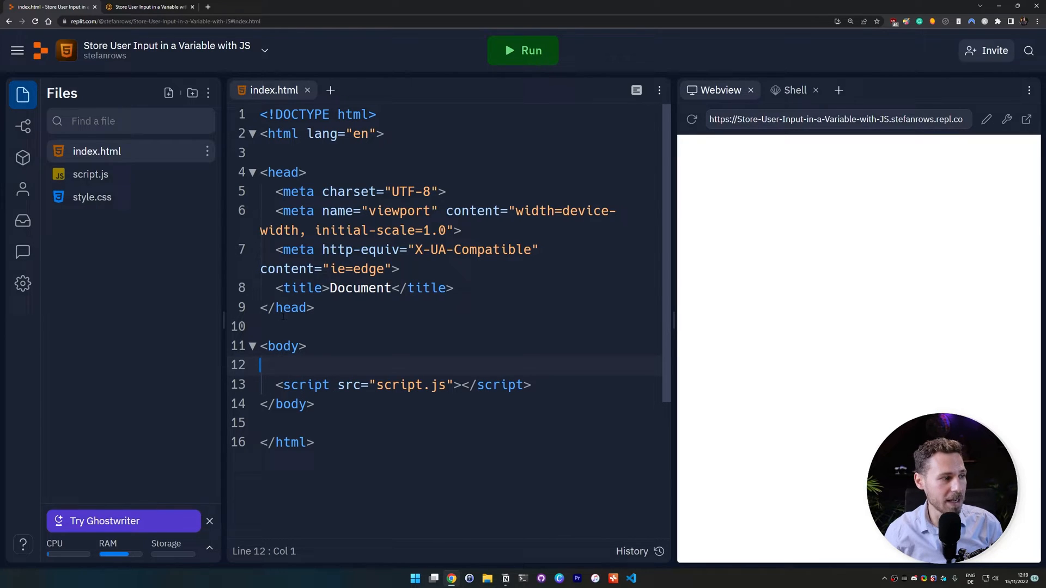
pyautogui.moveTo(252, 173)
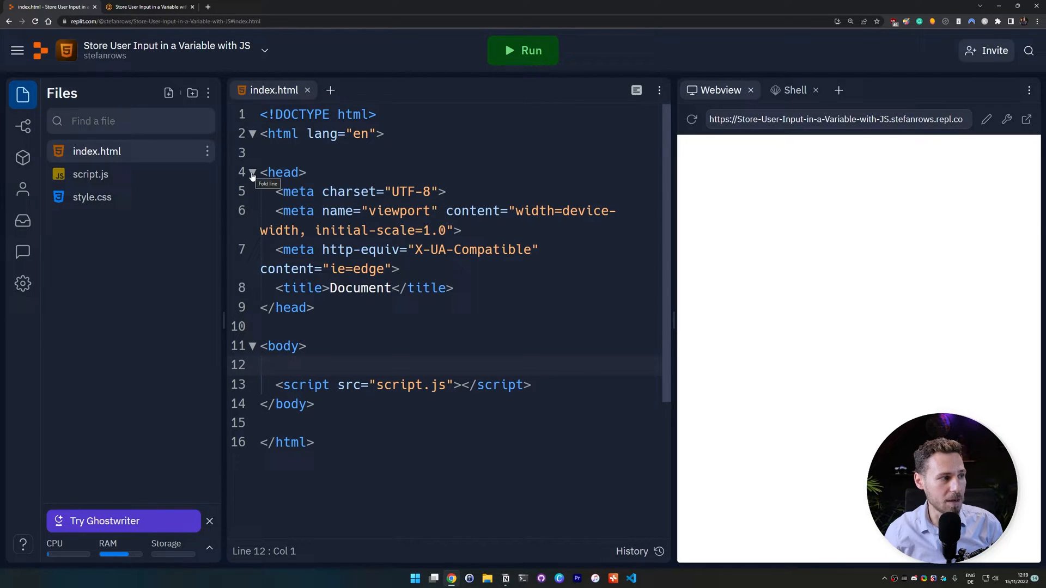
# Collapse the head section and add the h1 'Storing User Input in a Variable' to the body
pyautogui.click(252, 173)
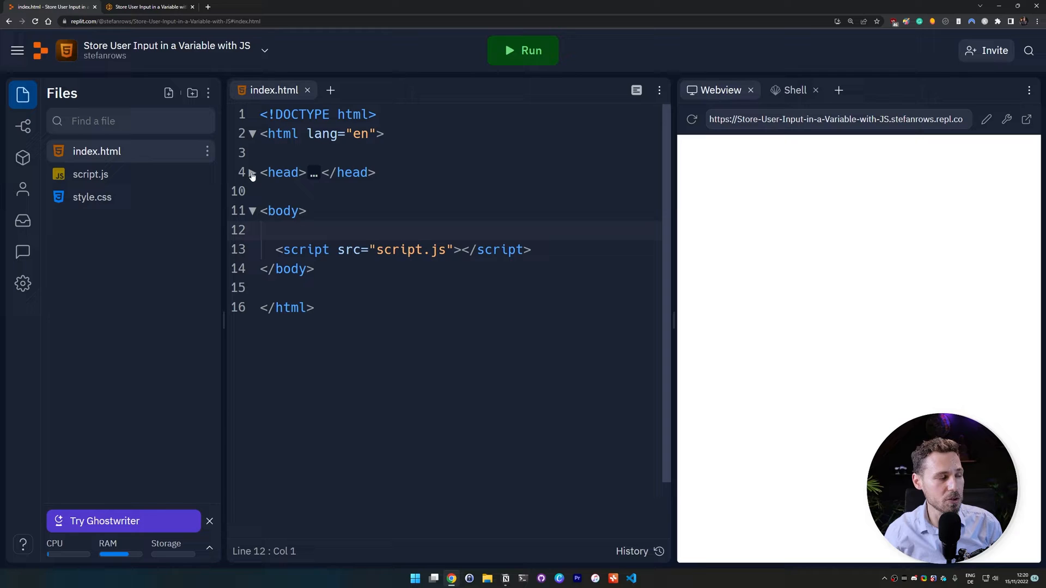
pyautogui.click(252, 172)
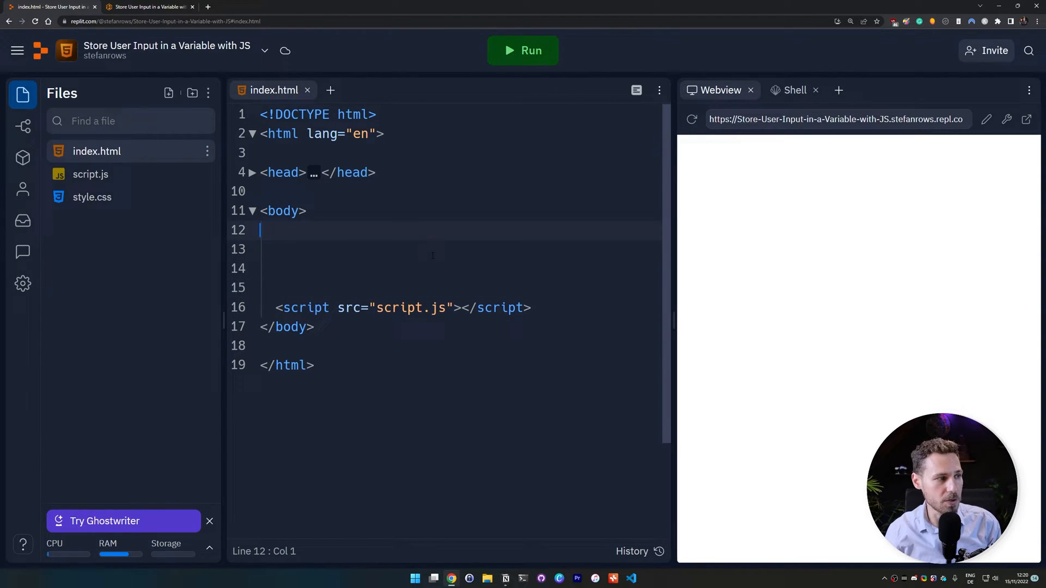
pyautogui.write('<')
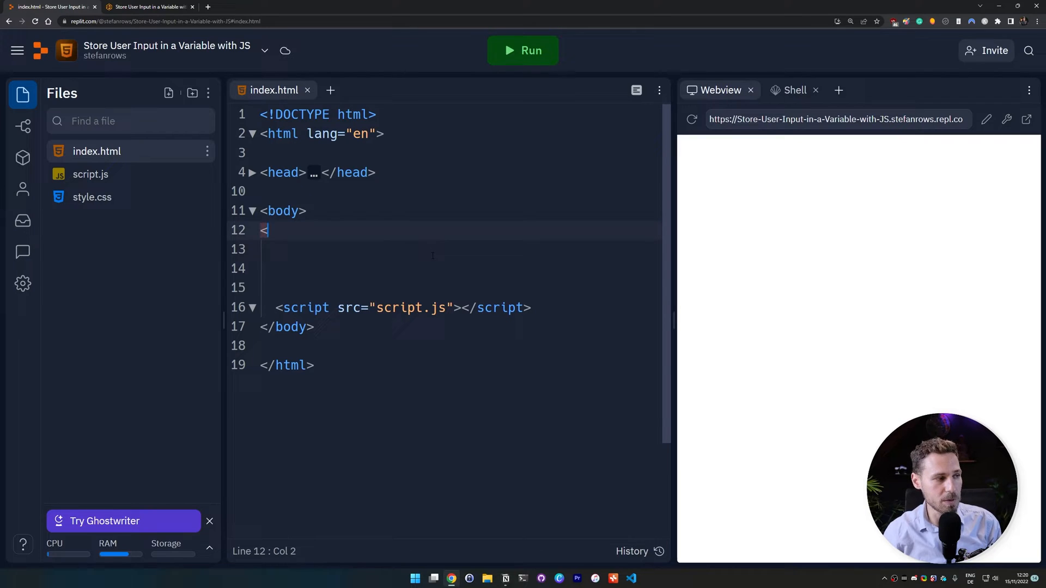
pyautogui.write('h1></h1>')
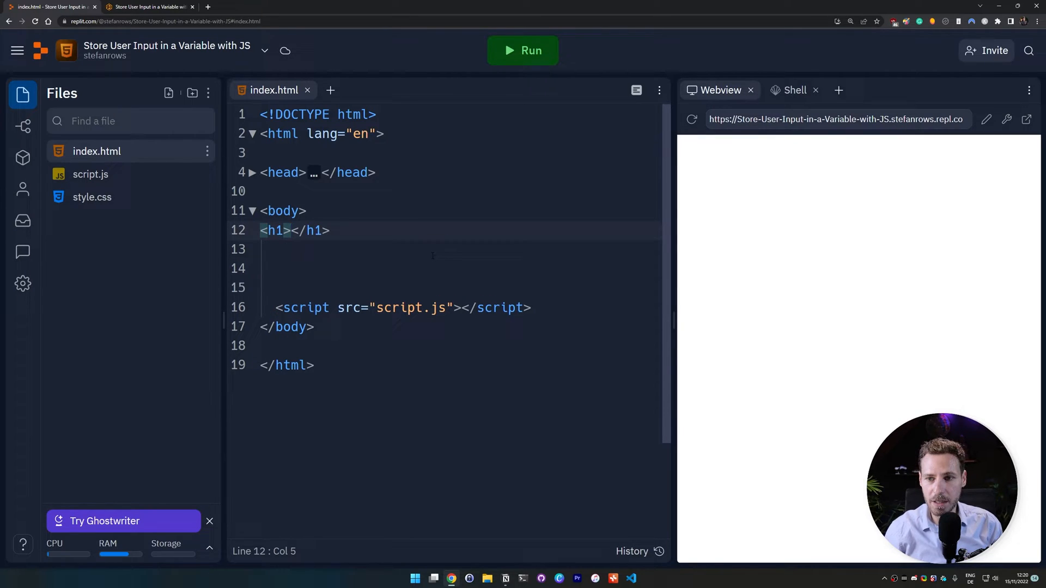
pyautogui.write('Storing')
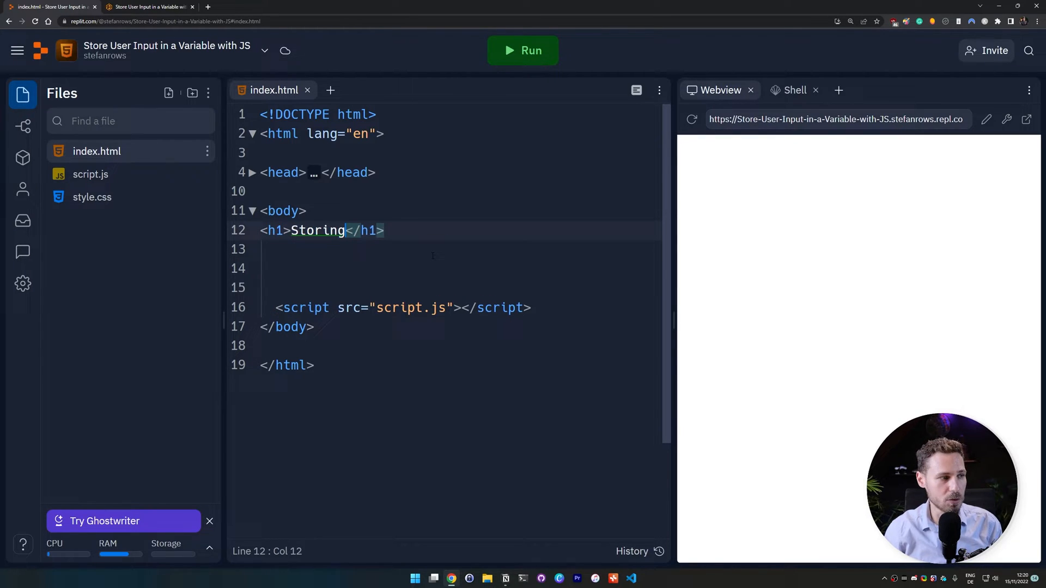
pyautogui.write('User In')
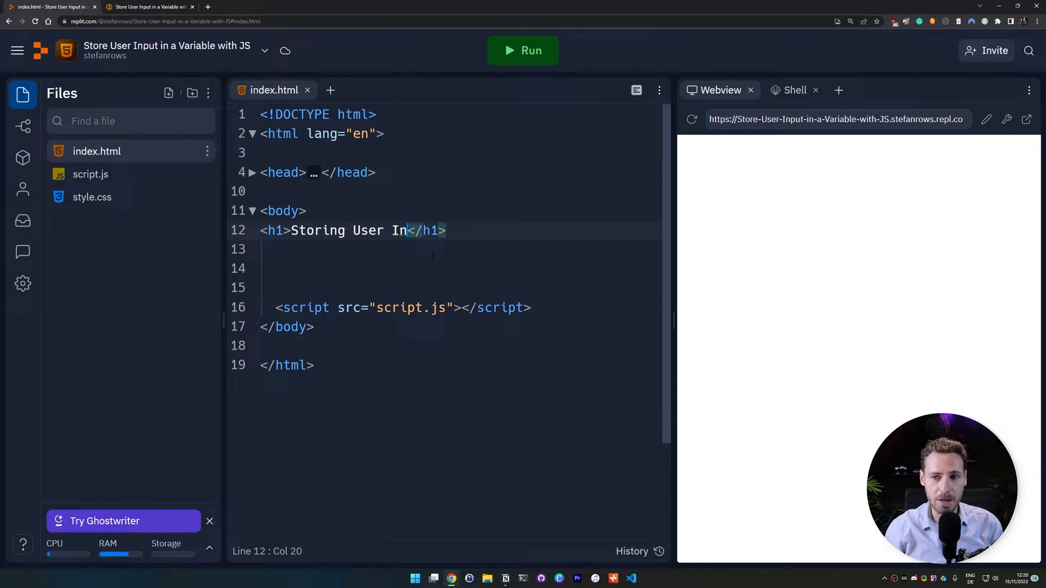
pyautogui.write('put in a V')
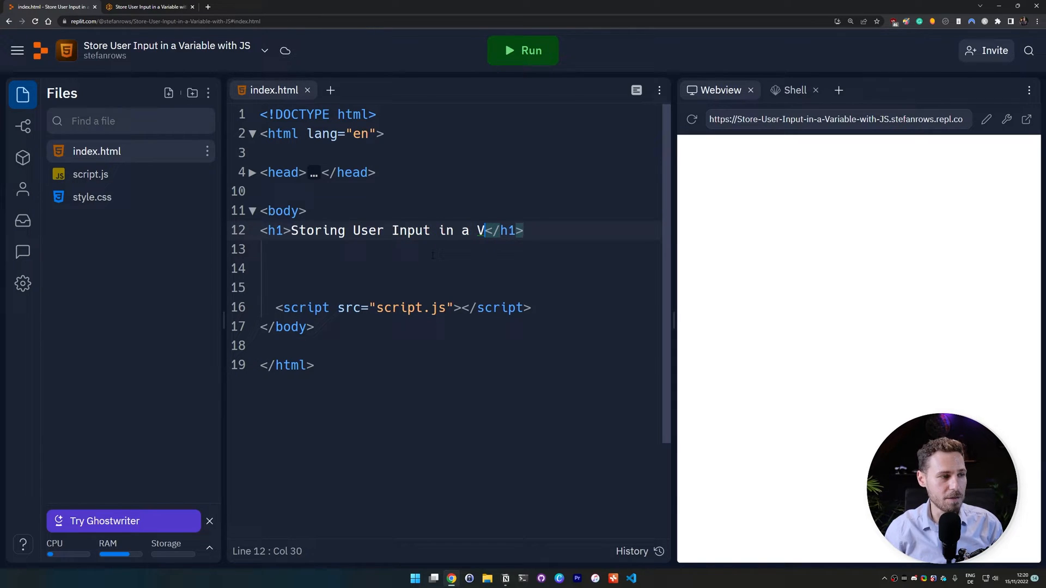
pyautogui.write('ariable')
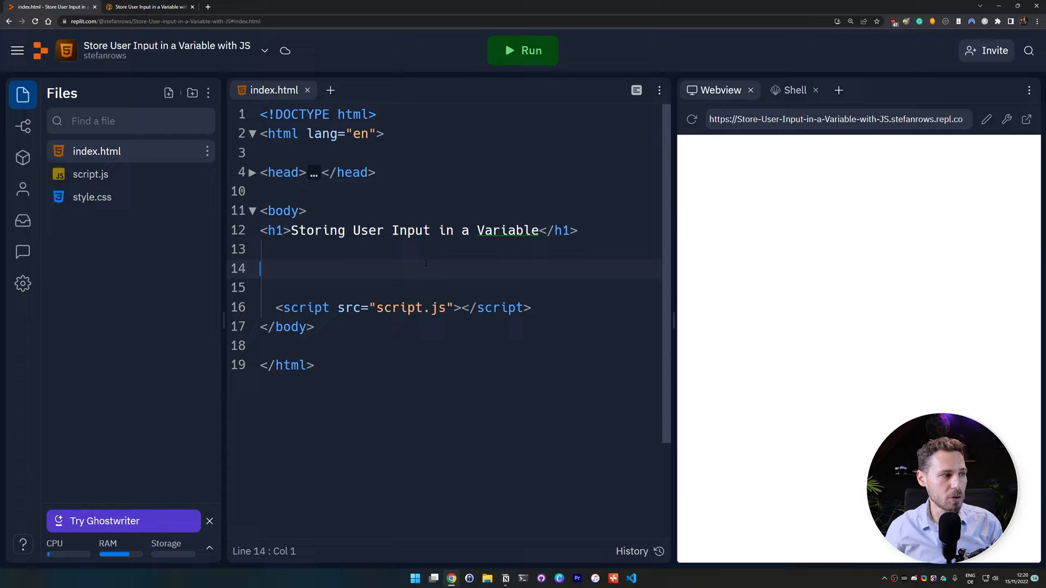
# Add the paragraph 'Enter some text:' and refresh the preview
pyautogui.write('<p')
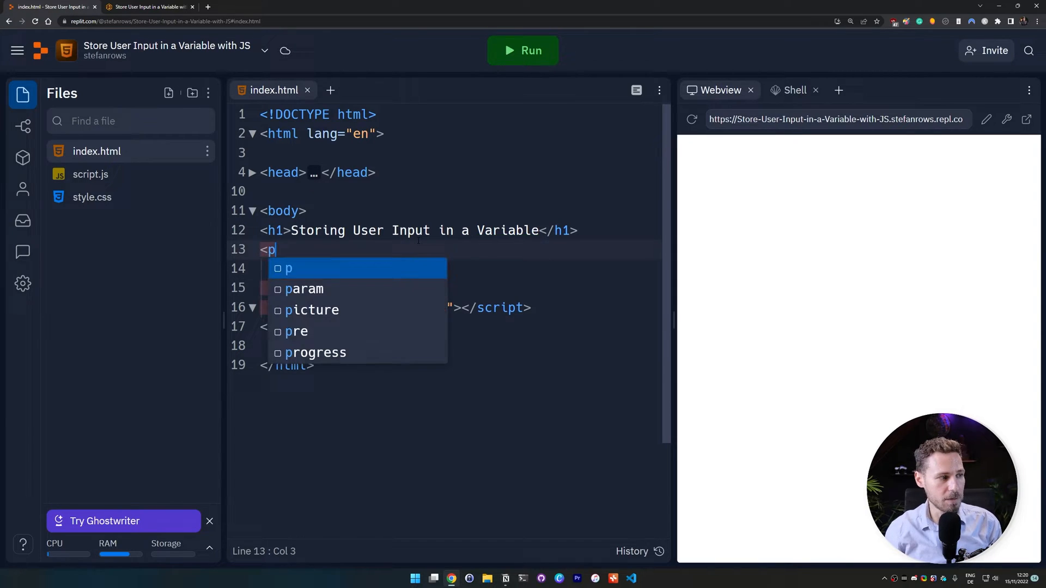
pyautogui.write('>Enter </p>')
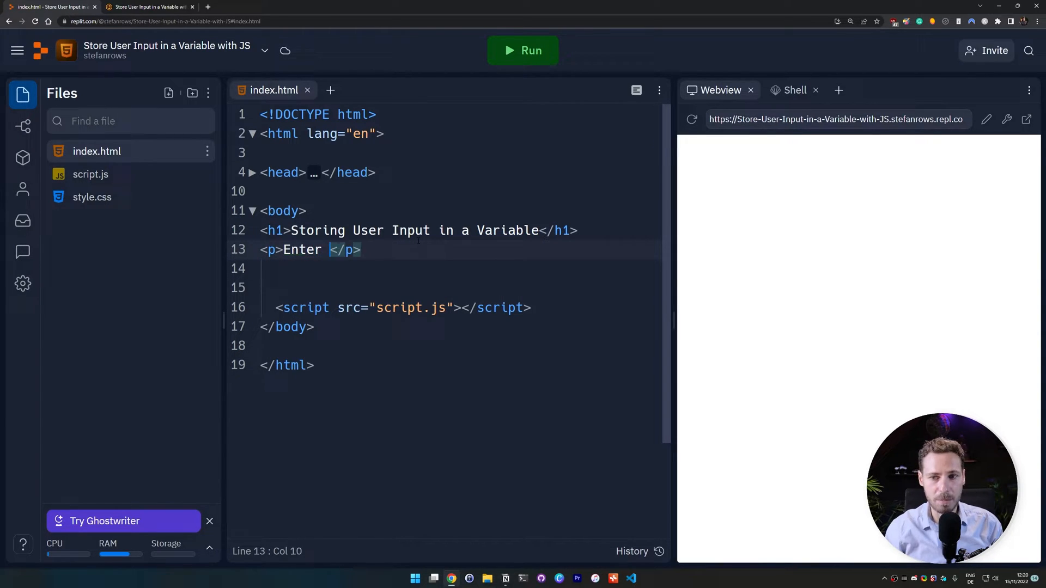
pyautogui.write('some text:')
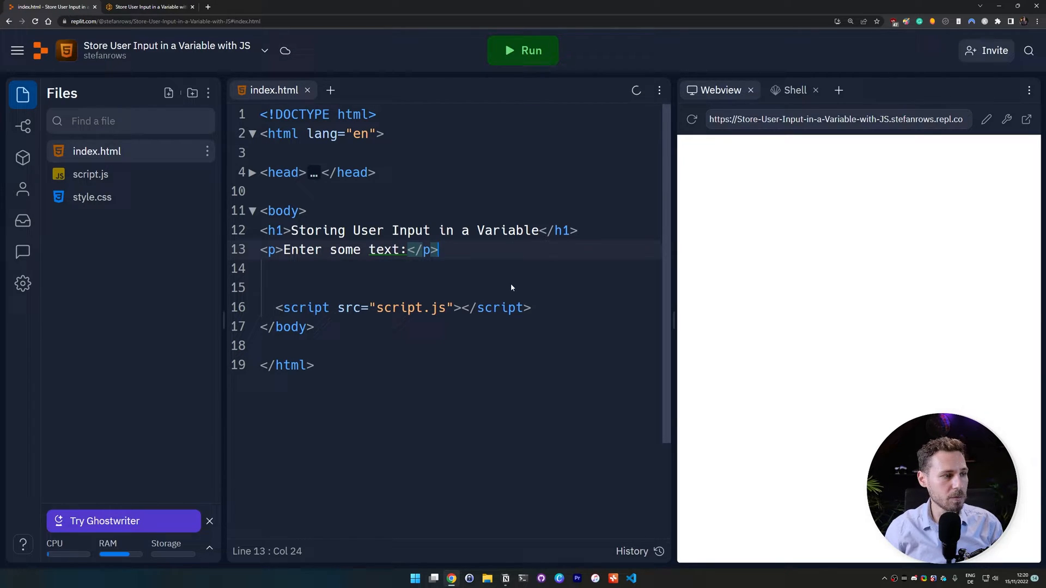
pyautogui.click(523, 50)
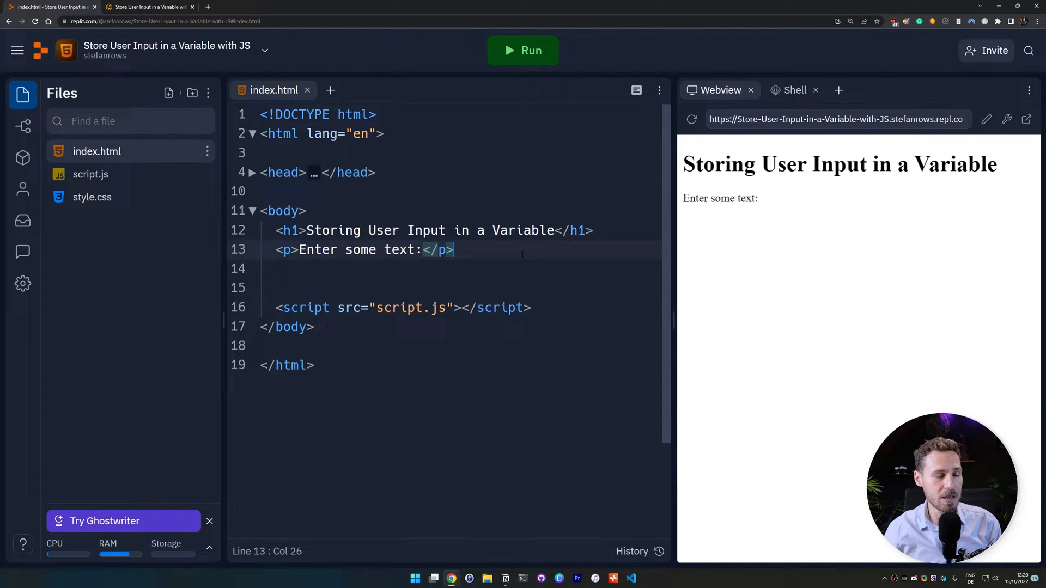
# Add an input with id 'userInput', type text and placeholder 'Enter Text' below the paragraph
pyautogui.press('enter')
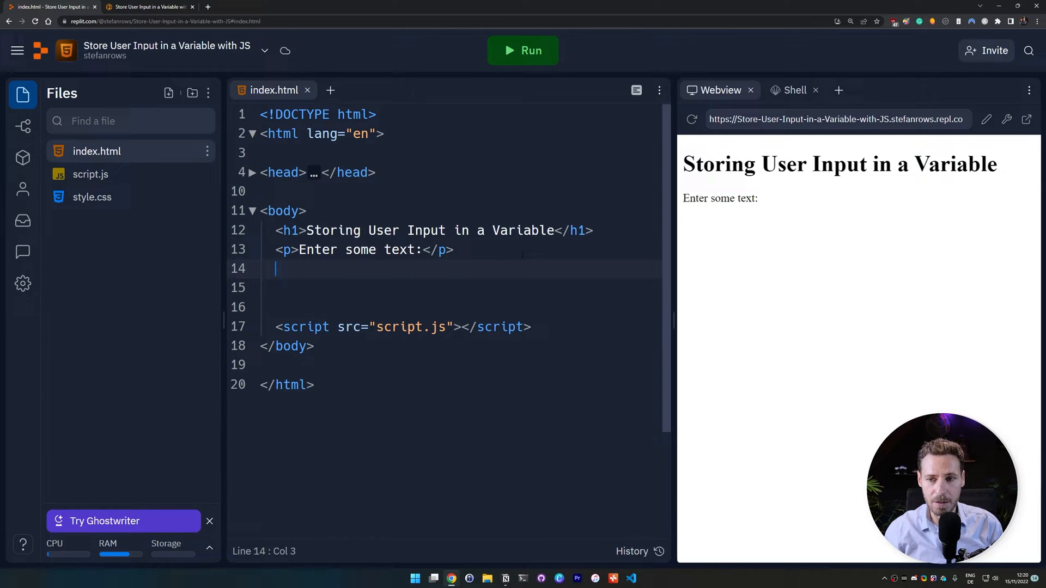
pyautogui.write('<i')
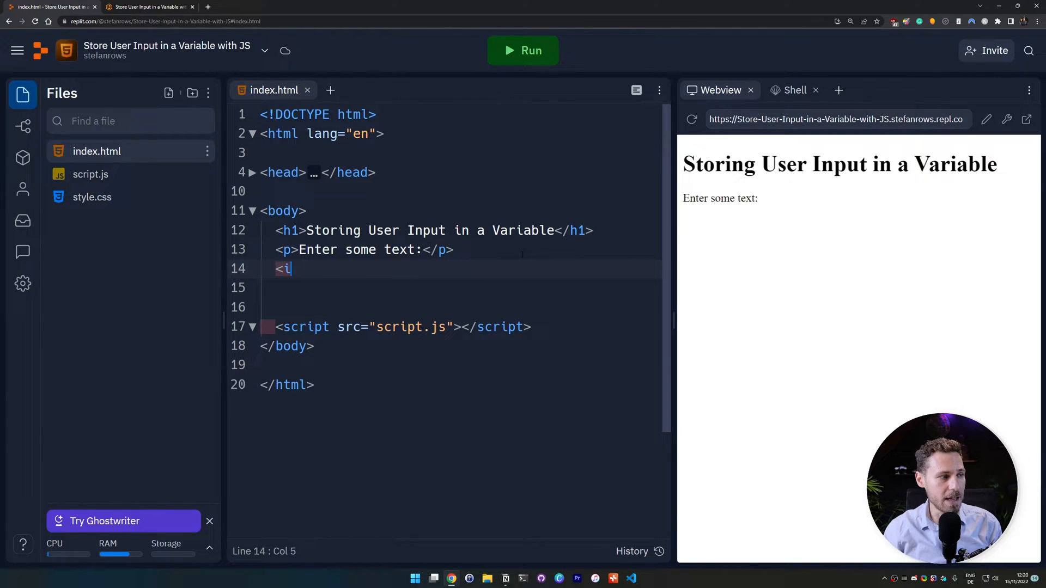
pyautogui.write('nput id=')
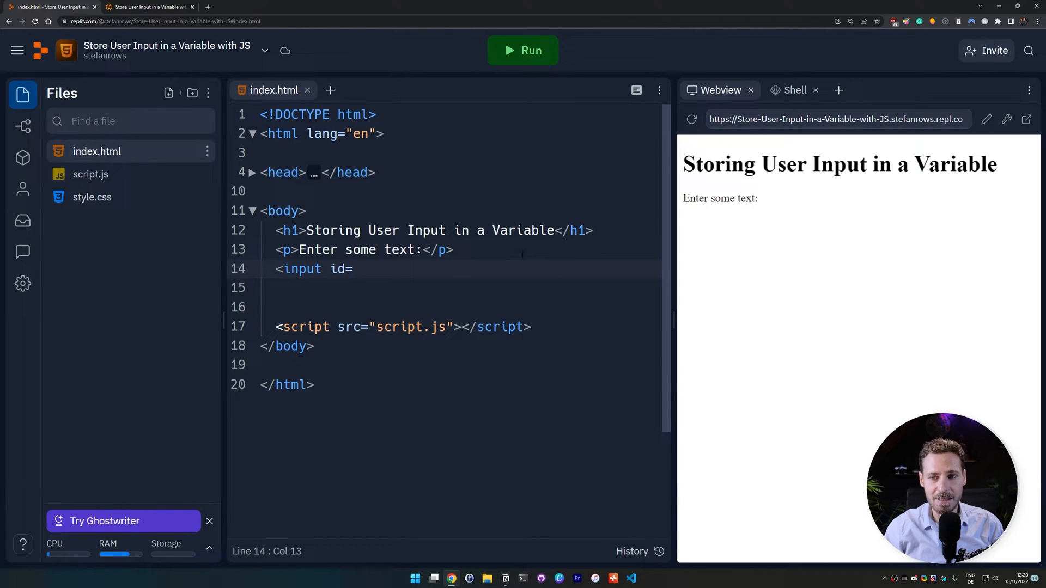
pyautogui.write('"userIn"')
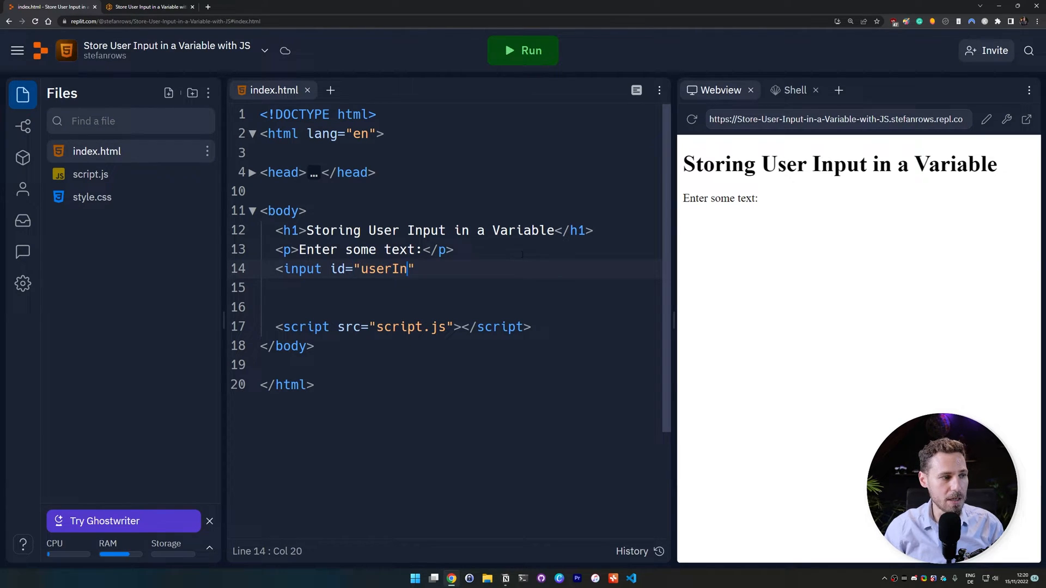
pyautogui.write('put')
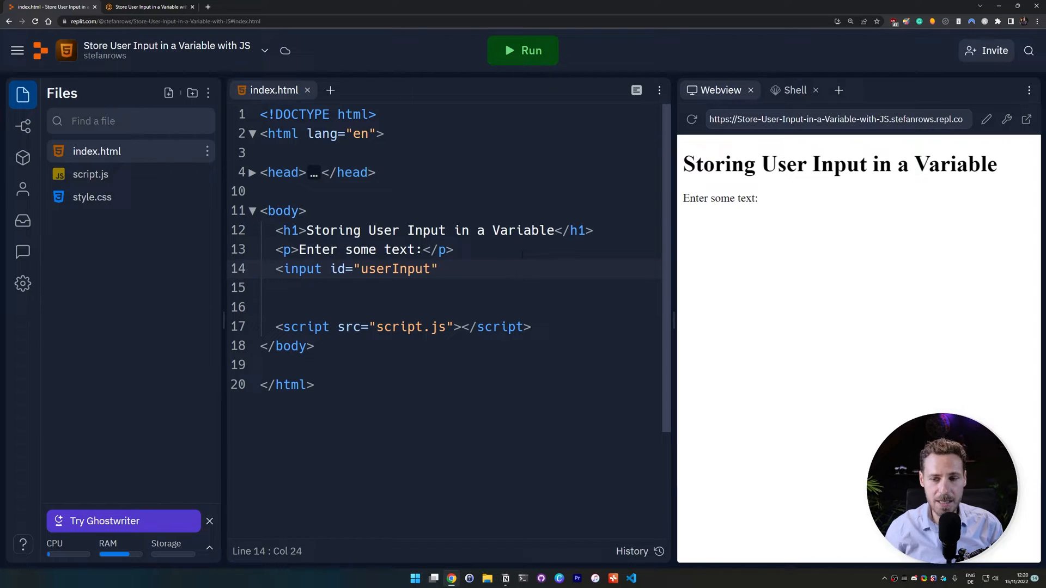
pyautogui.write('type=')
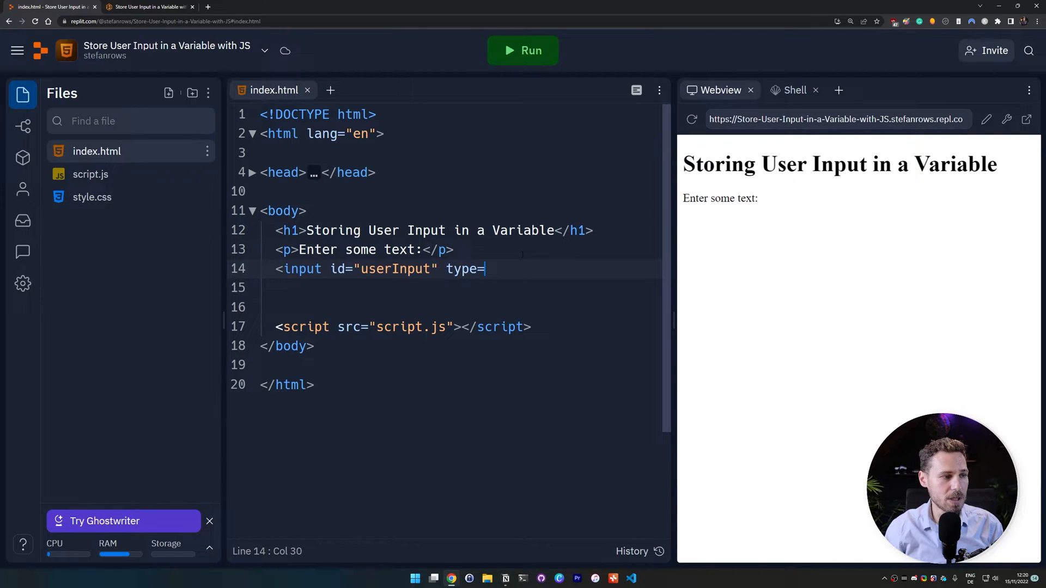
pyautogui.write('"text" placeholder=')
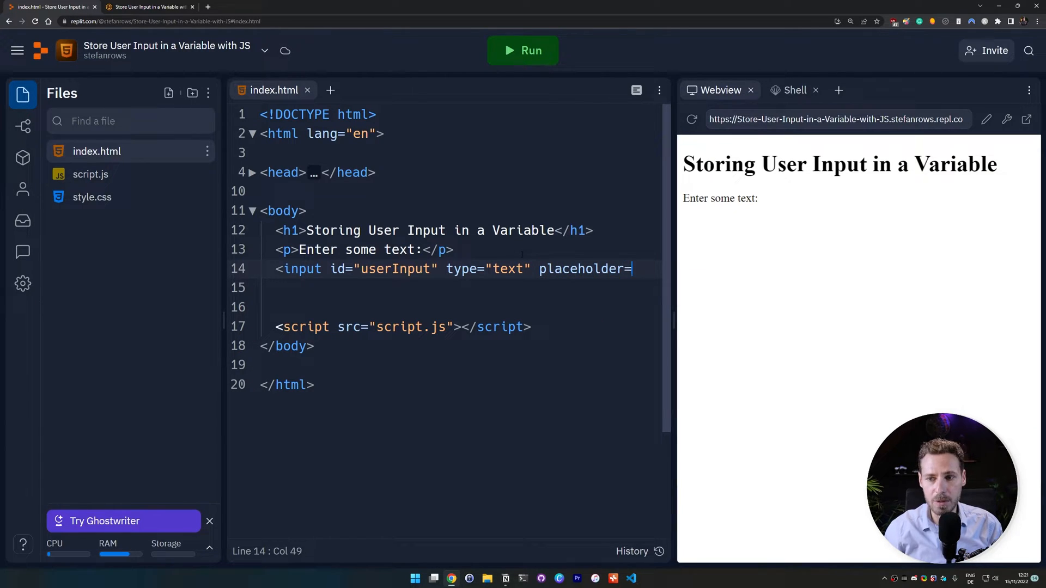
pyautogui.write('"')
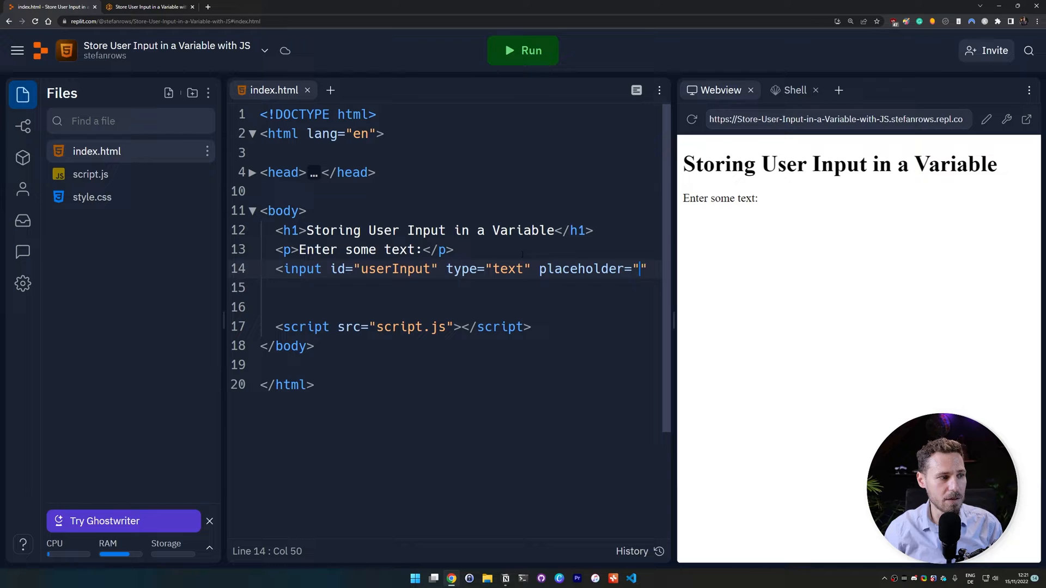
pyautogui.write('Enter Text')
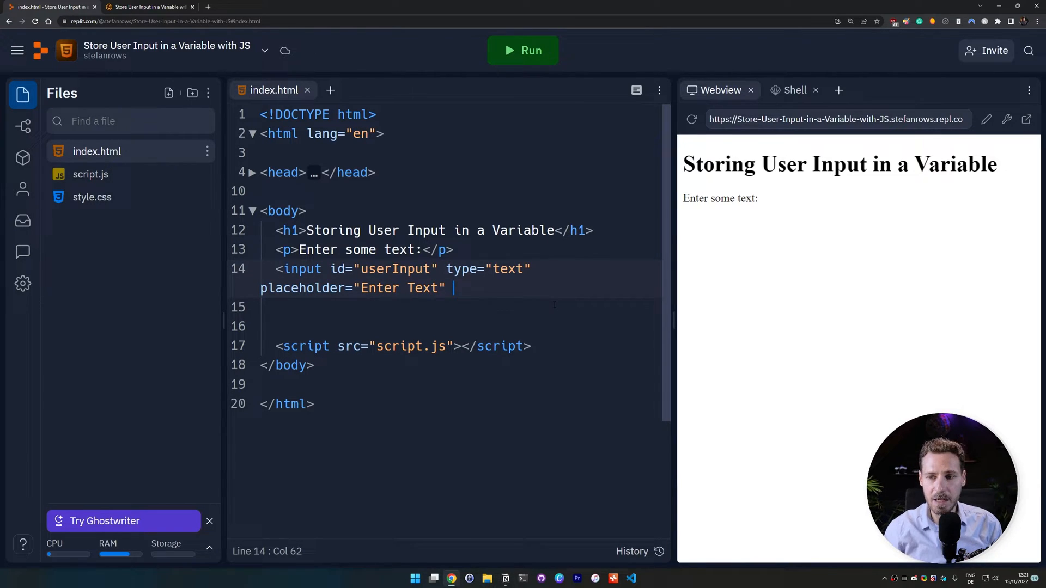
pyautogui.write('>')
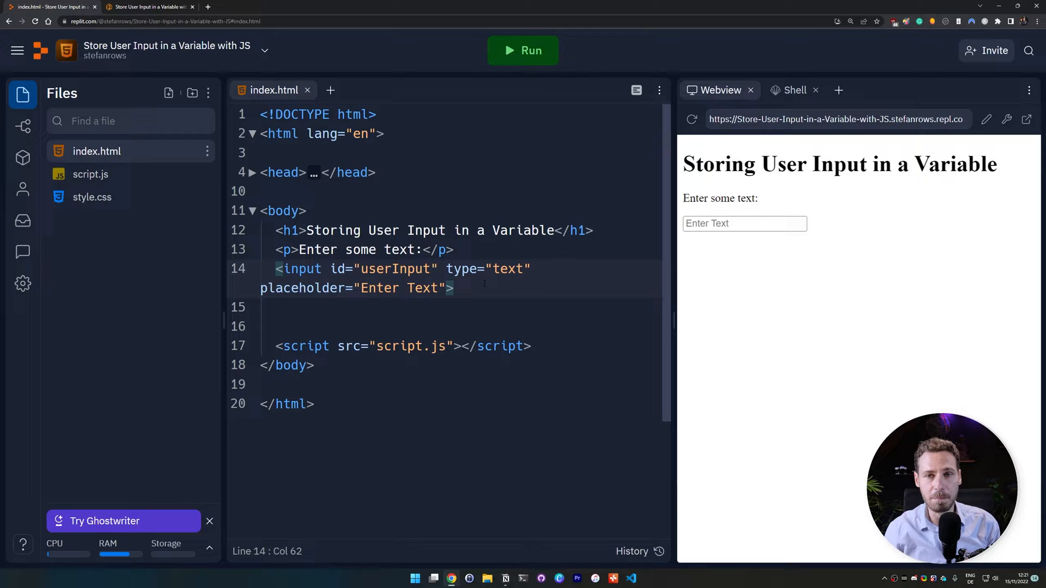
# Add a Submit button with onclick returnText() below the input and refresh the preview
pyautogui.press('Enter')
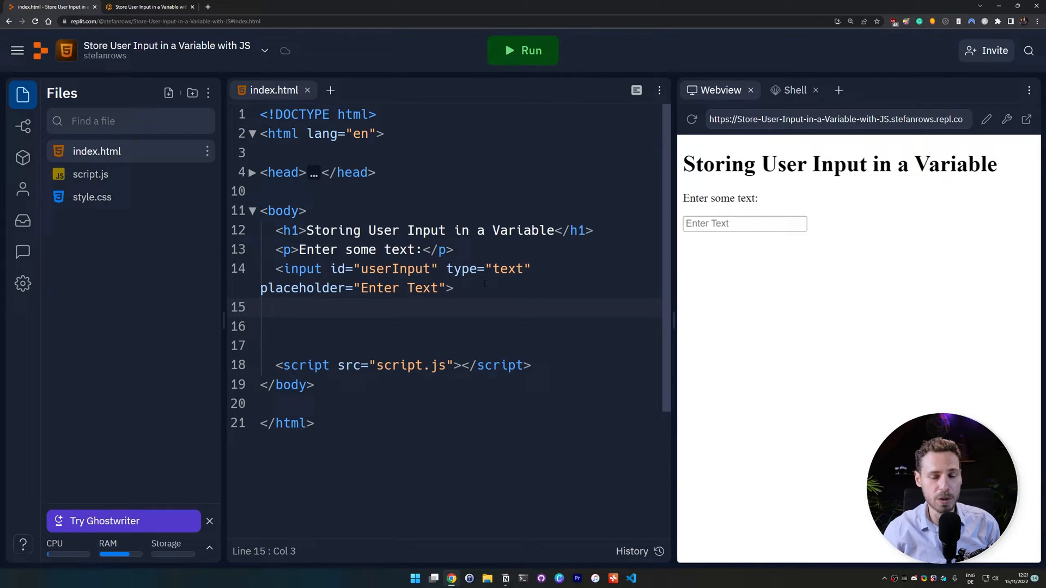
pyautogui.write('<button')
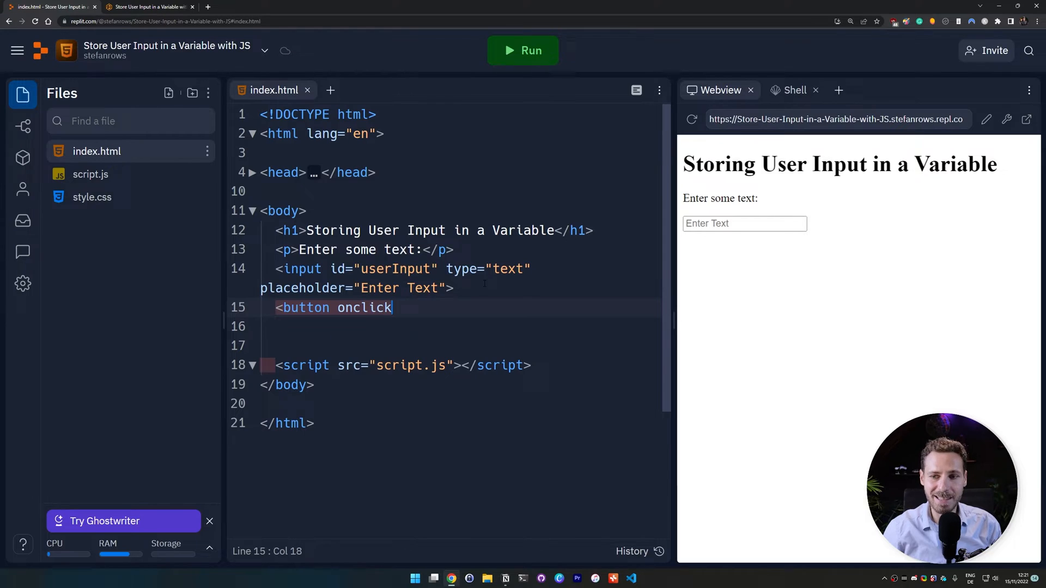
pyautogui.write('onclick')
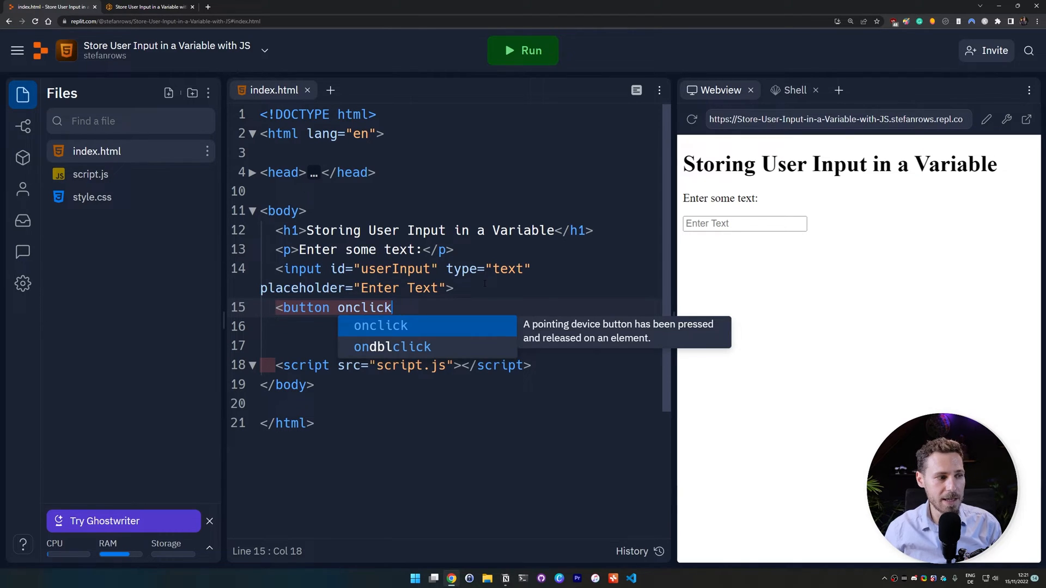
pyautogui.write('=')
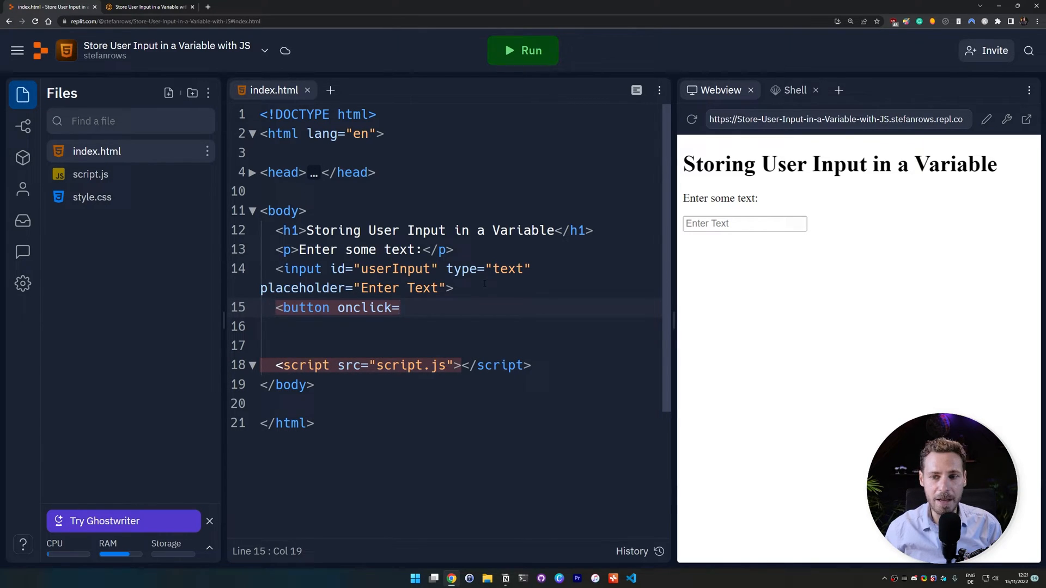
pyautogui.write('"')
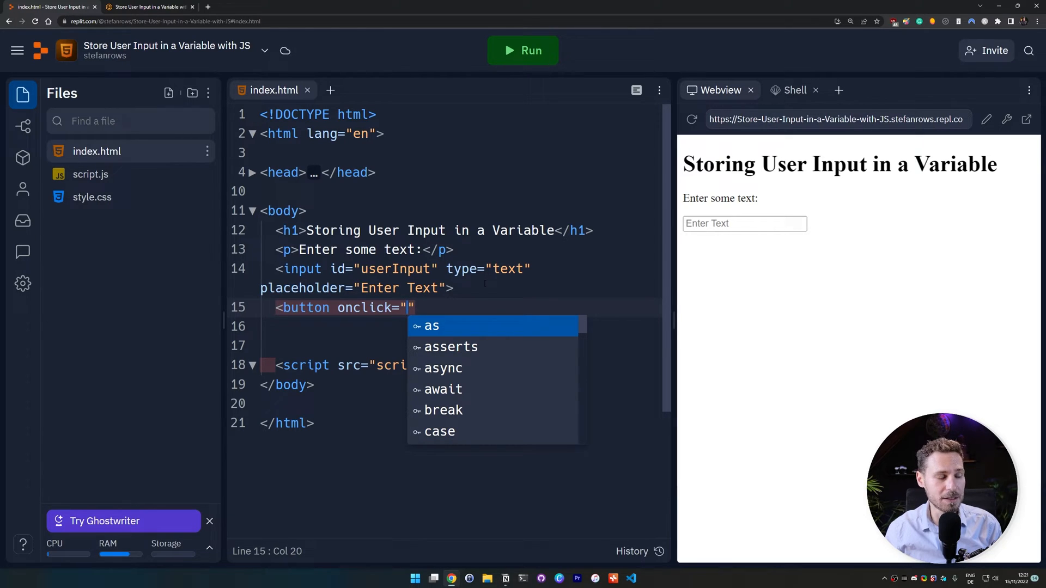
pyautogui.write('return')
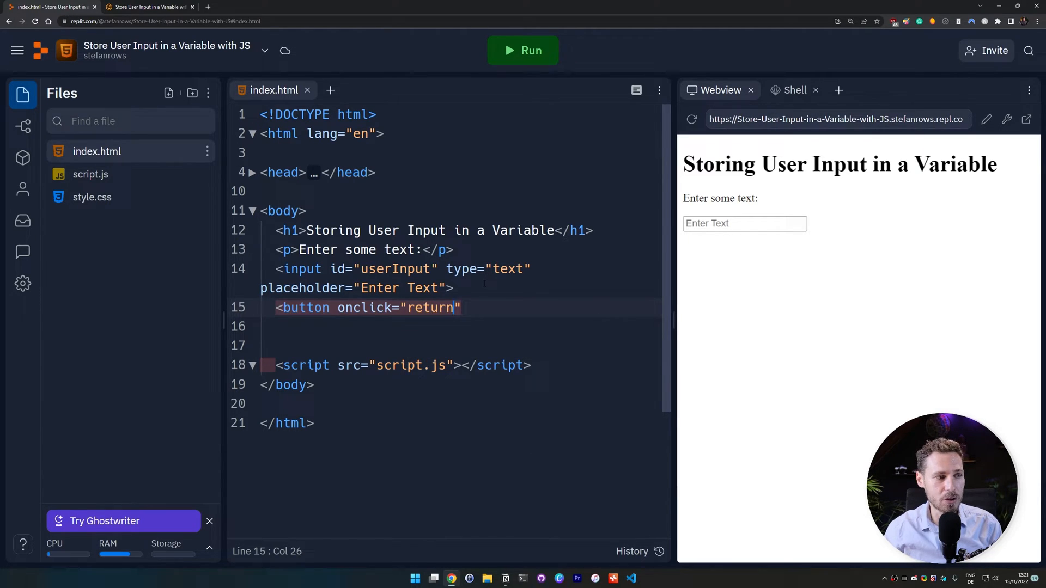
pyautogui.write('Te')
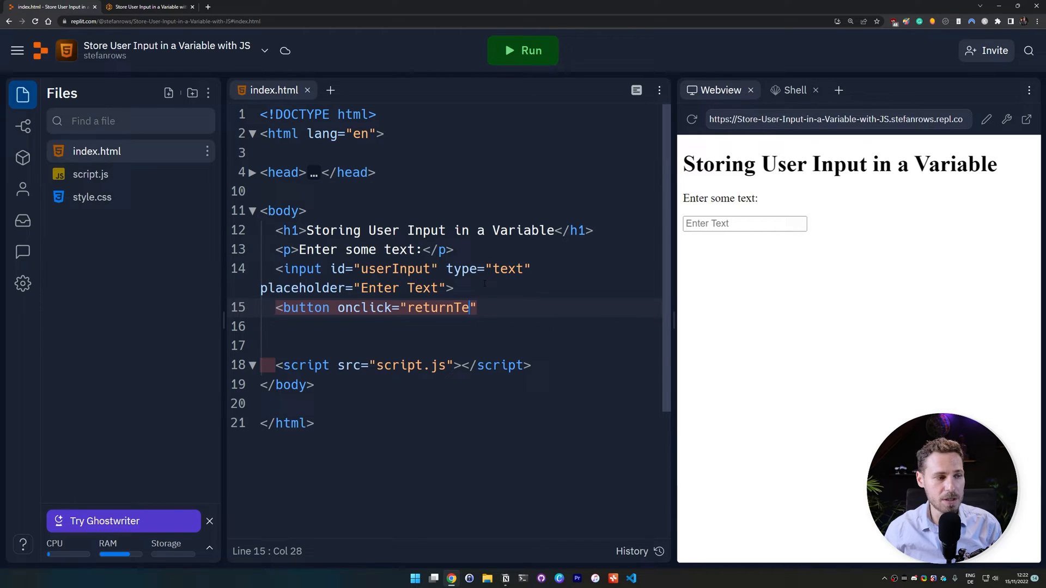
pyautogui.write('xt()')
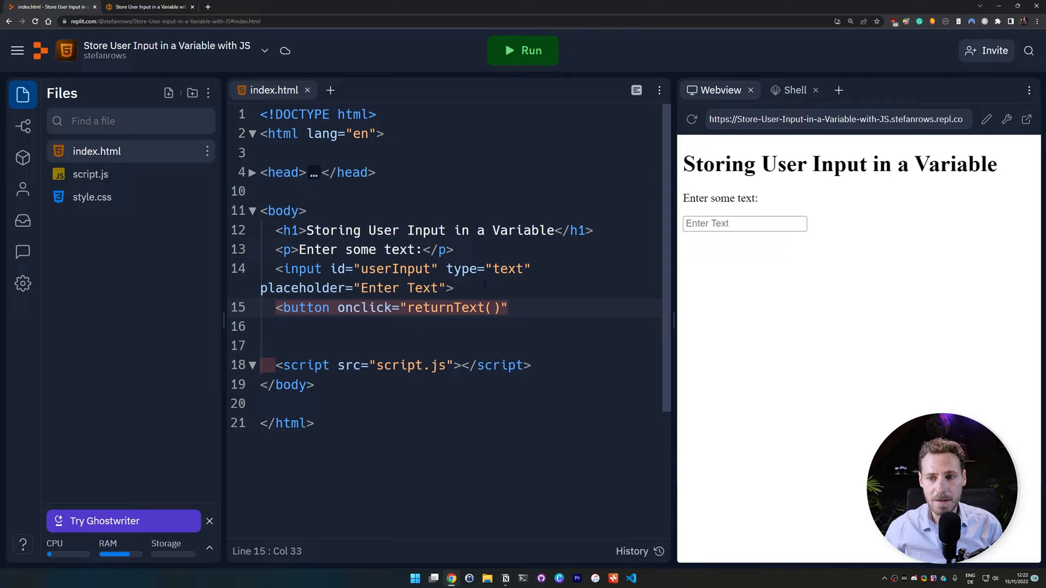
pyautogui.write('Subm')
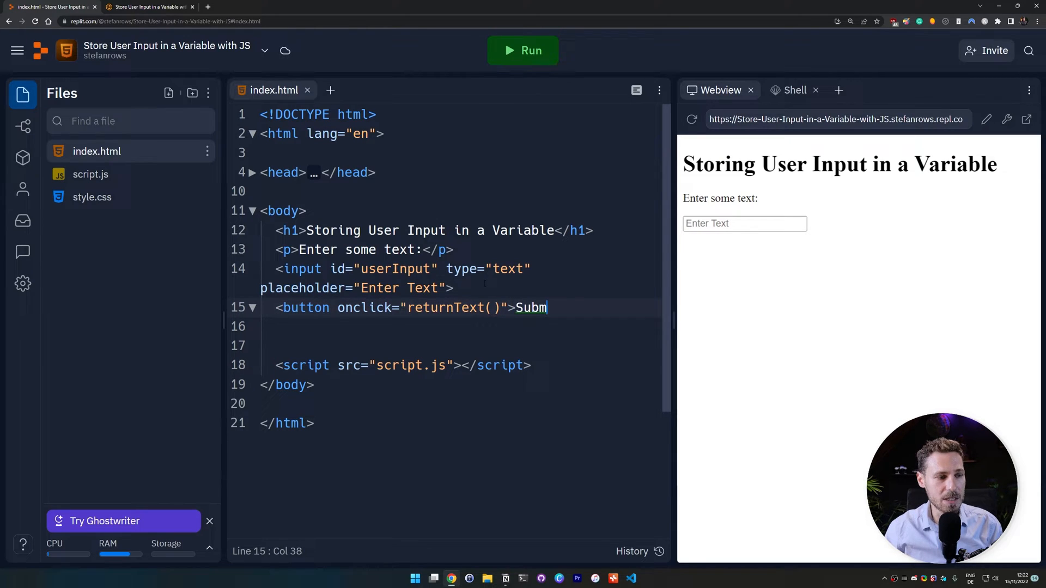
pyautogui.write('it</button>')
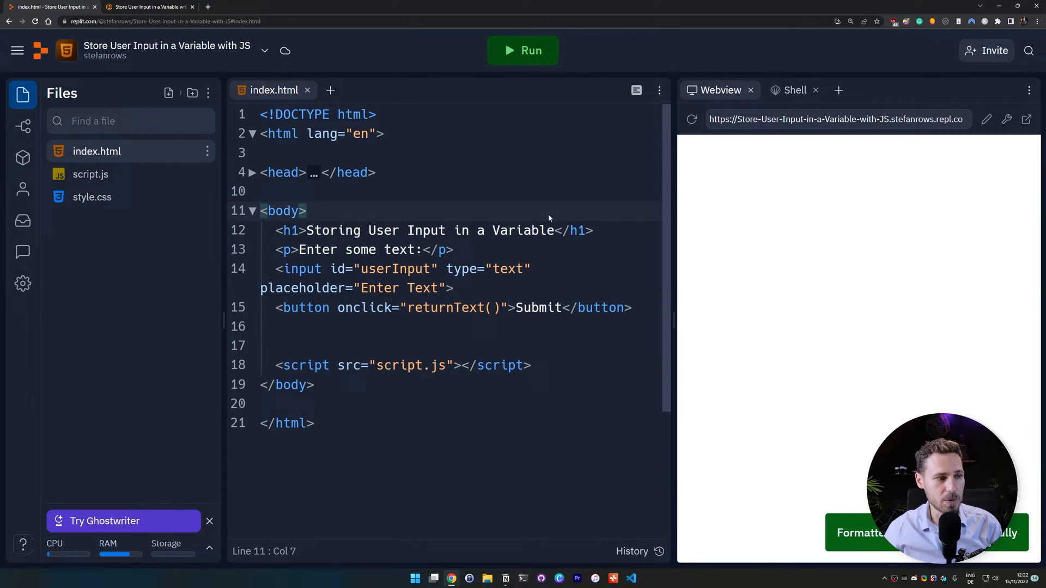
pyautogui.click(523, 50)
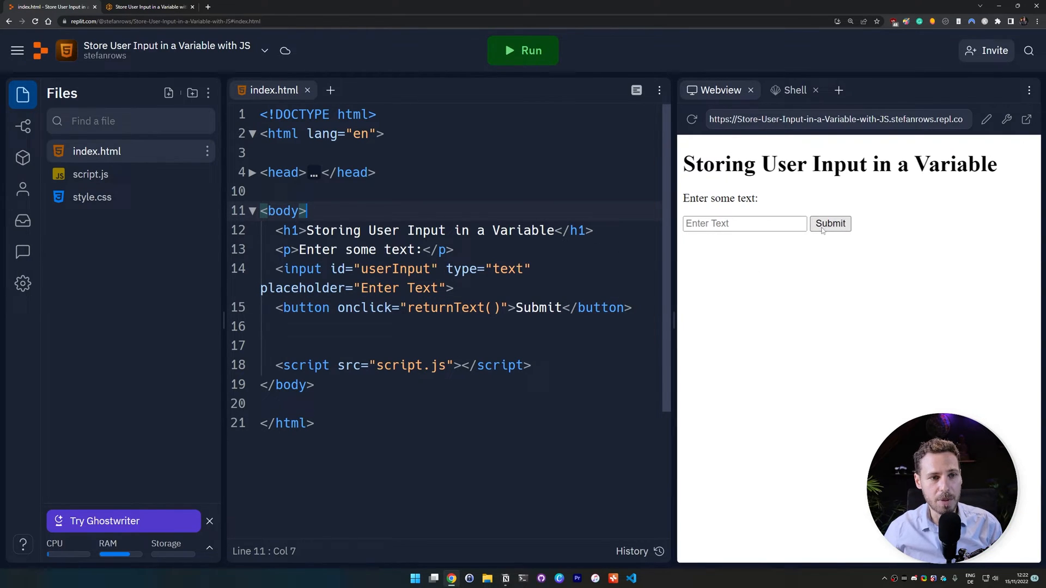
# Try typing 'any' into the preview's text field, then switch to script.js
pyautogui.click(743, 223)
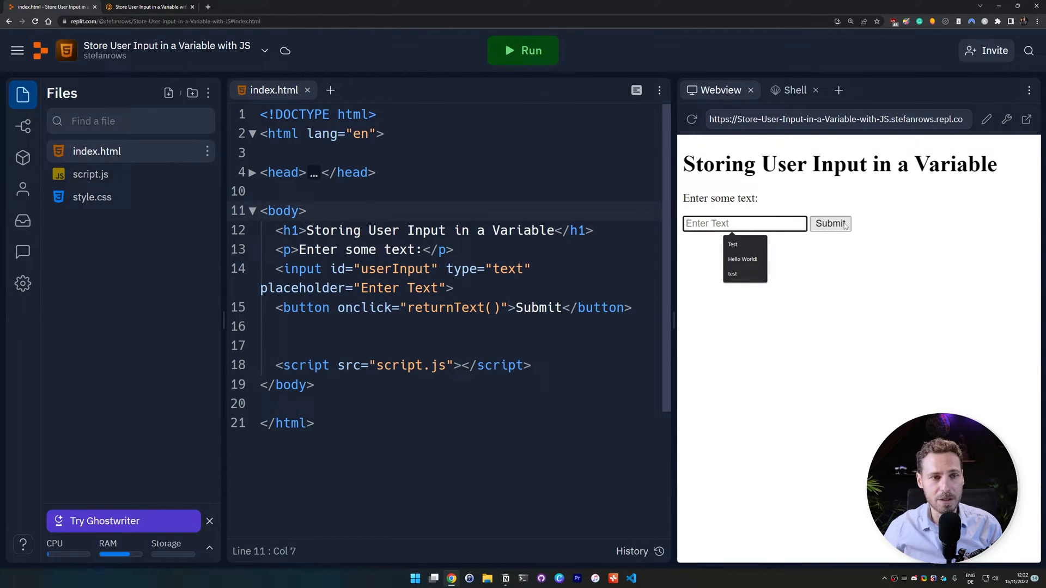
pyautogui.write('any')
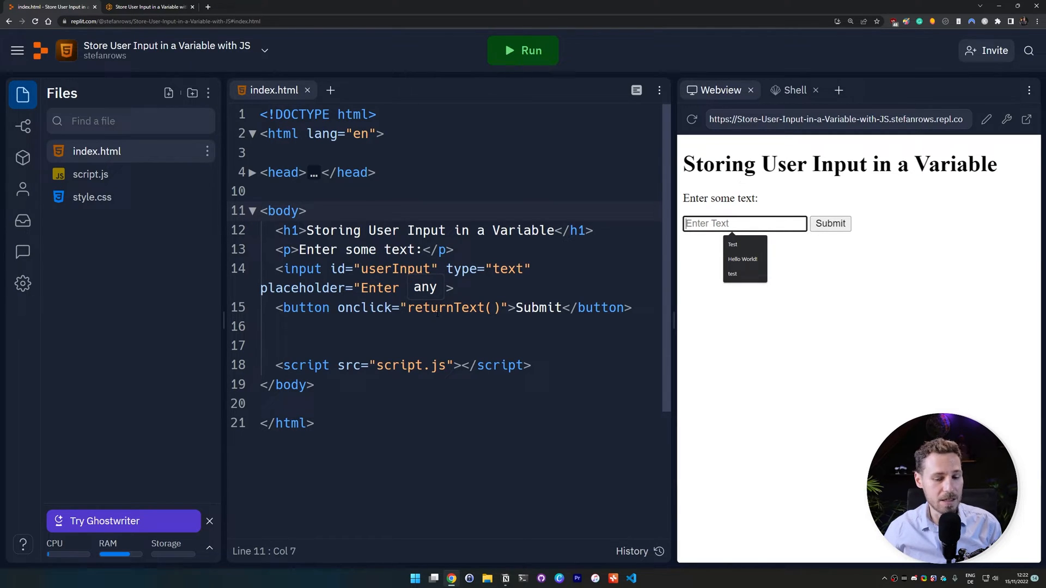
pyautogui.click(89, 174)
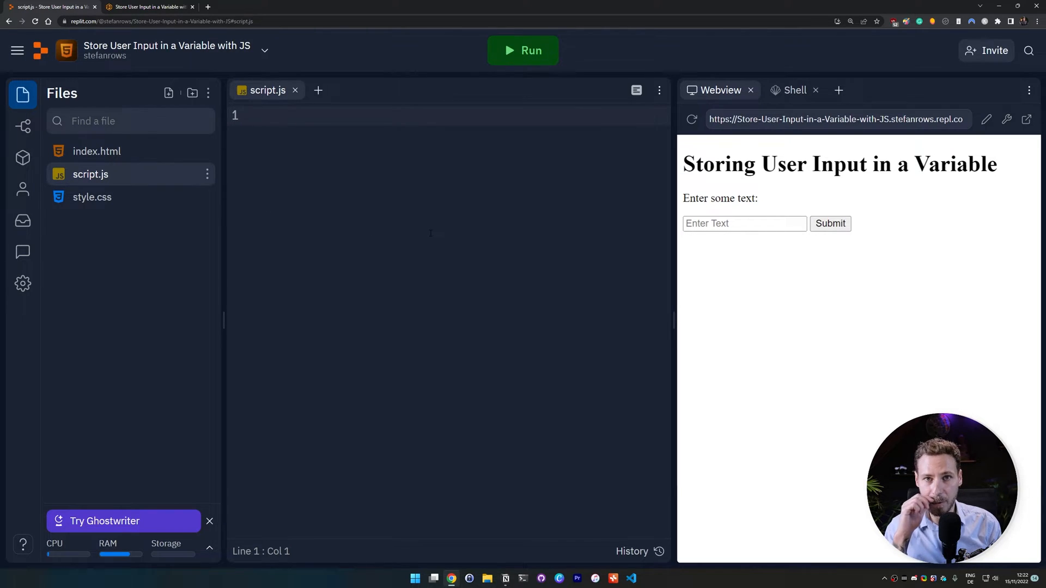
# Define returnText() storing document.getElementById("userInput").value in a variable named input
pyautogui.click(254, 115)
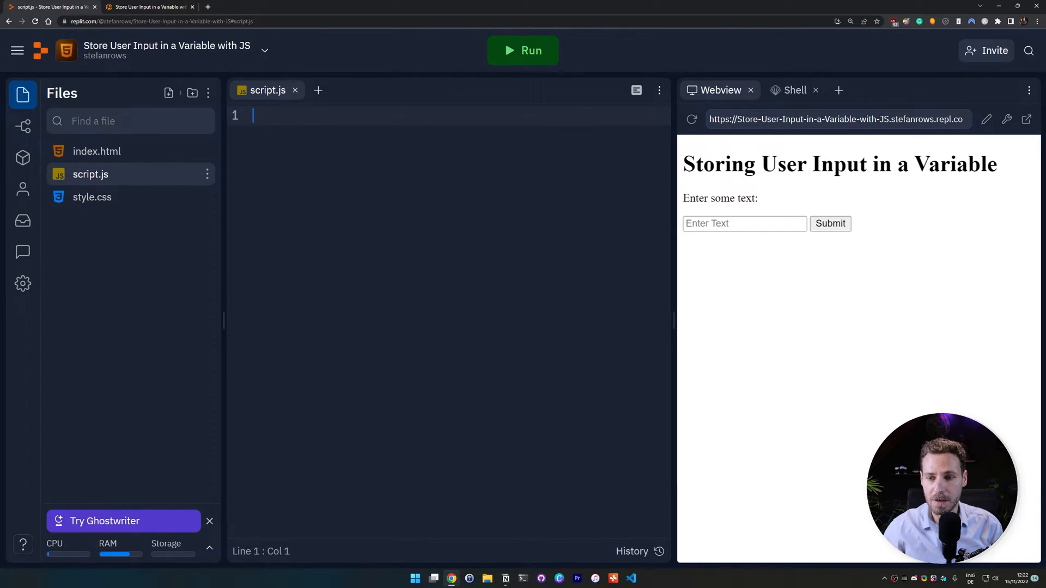
pyautogui.write('function return')
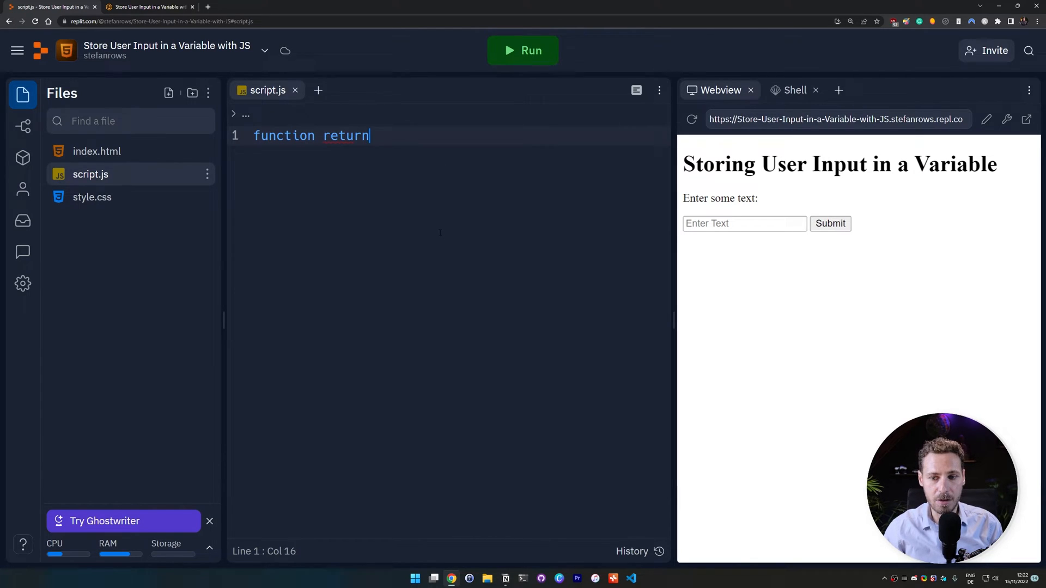
pyautogui.write('Text')
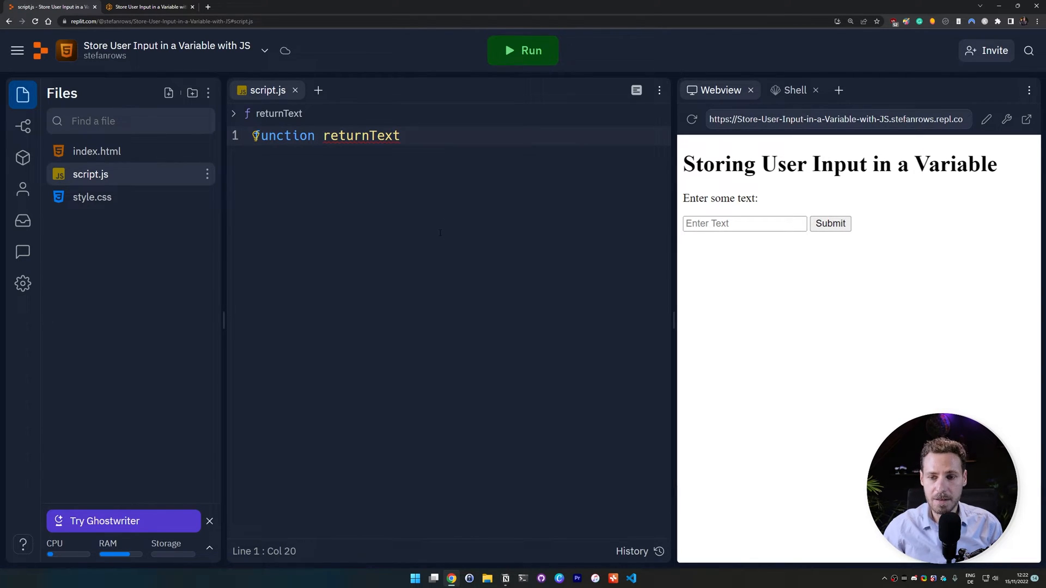
pyautogui.write('()')
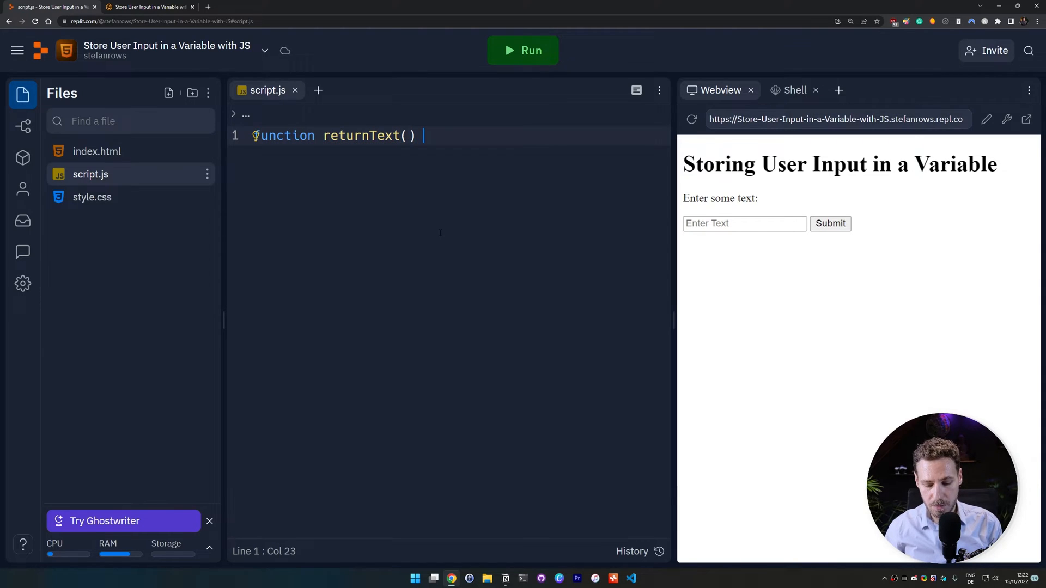
pyautogui.write('{')
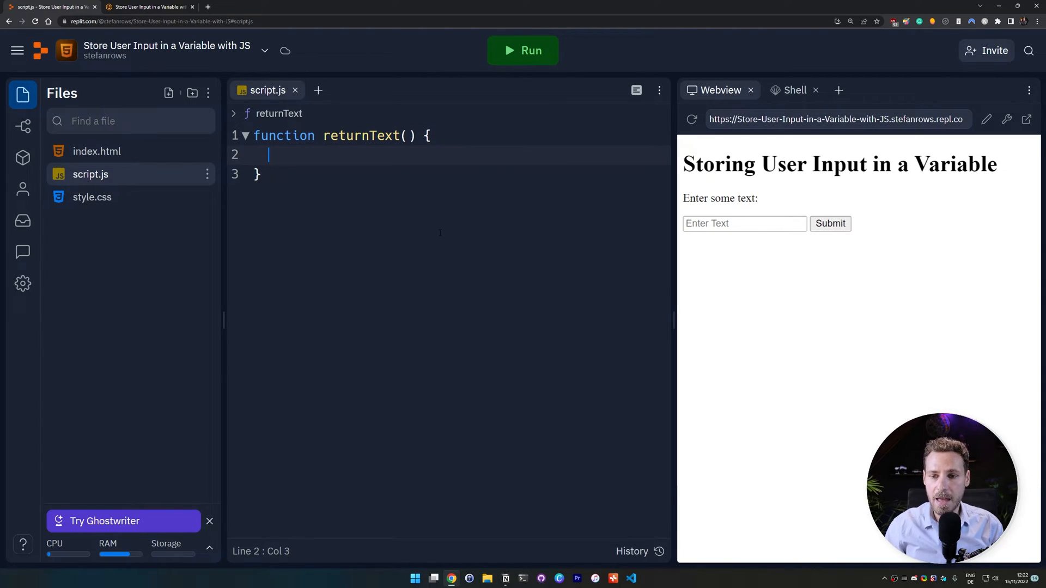
pyautogui.write('le')
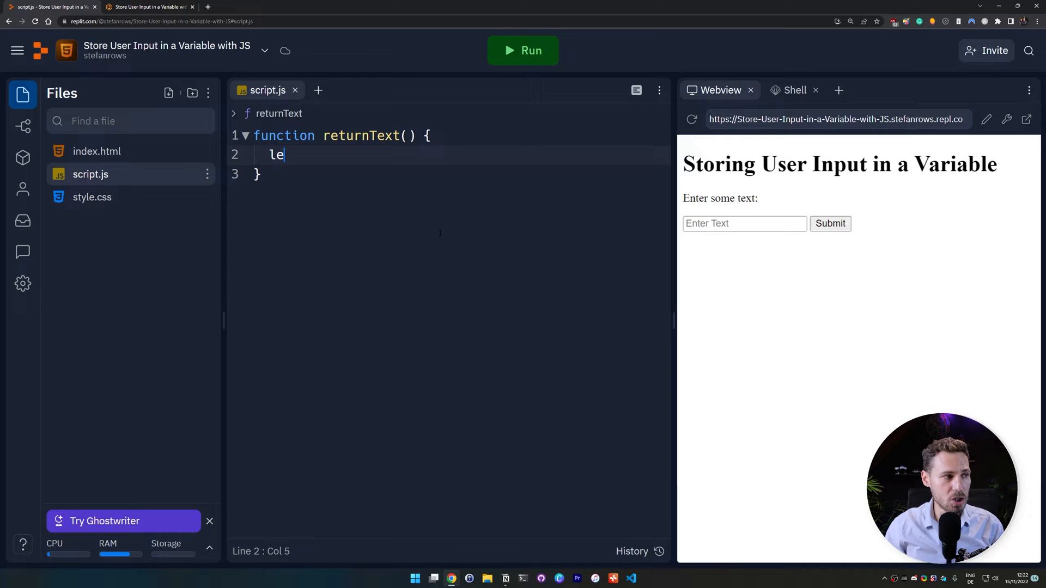
pyautogui.write('t inp')
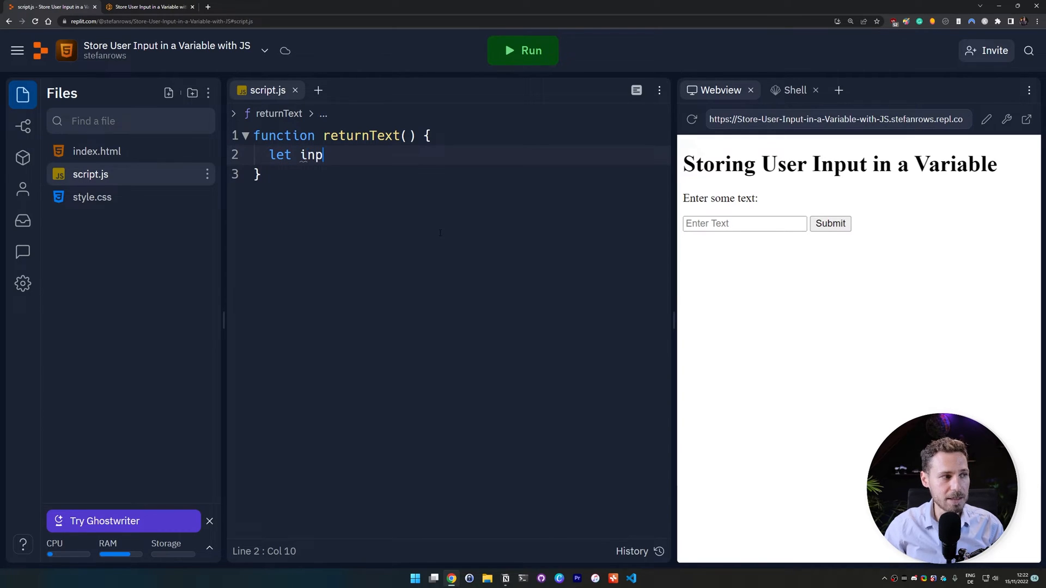
pyautogui.write('ut =')
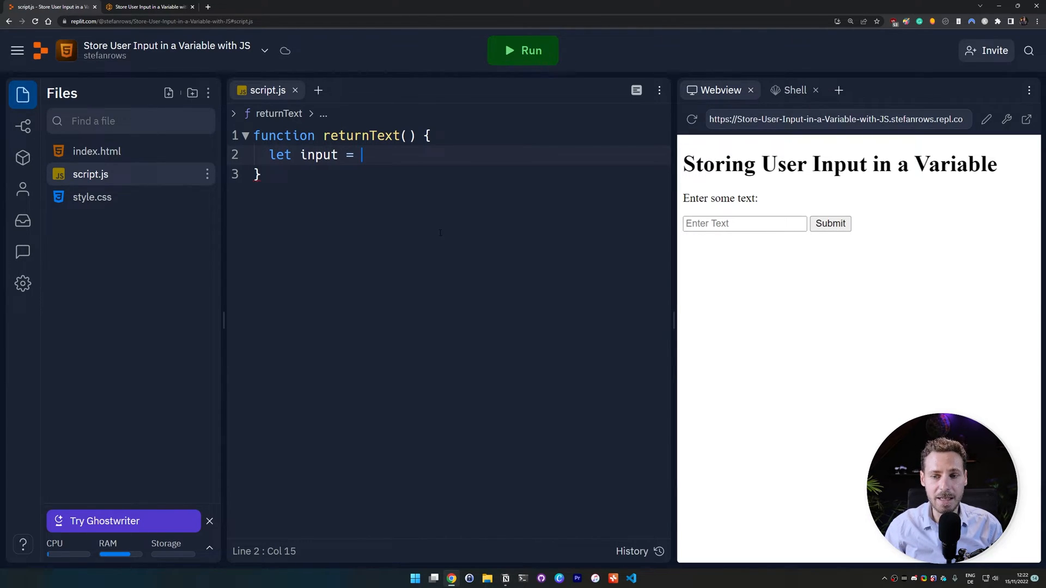
pyautogui.write('document.getEle')
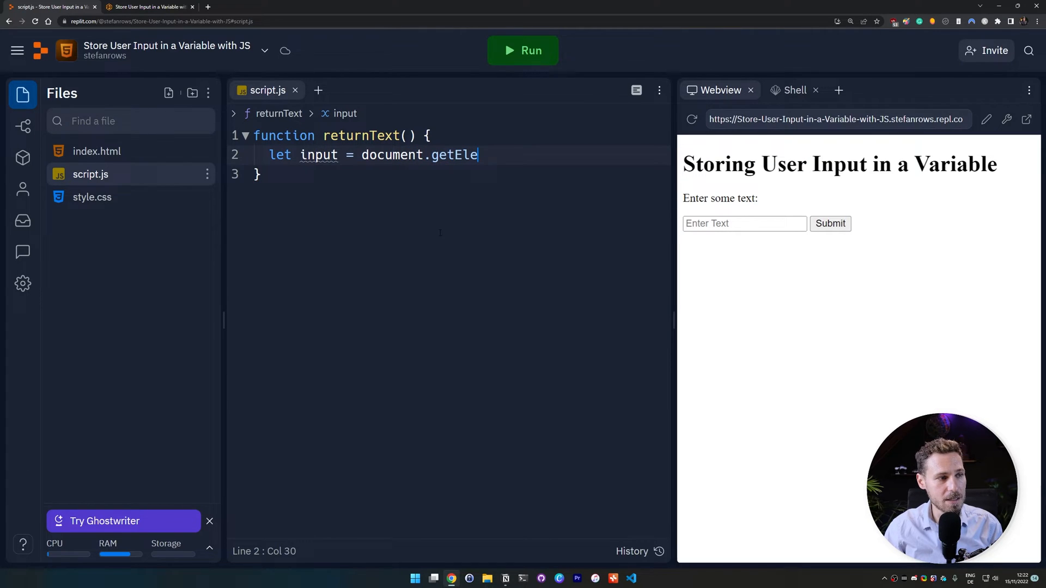
pyautogui.write('mentById("')
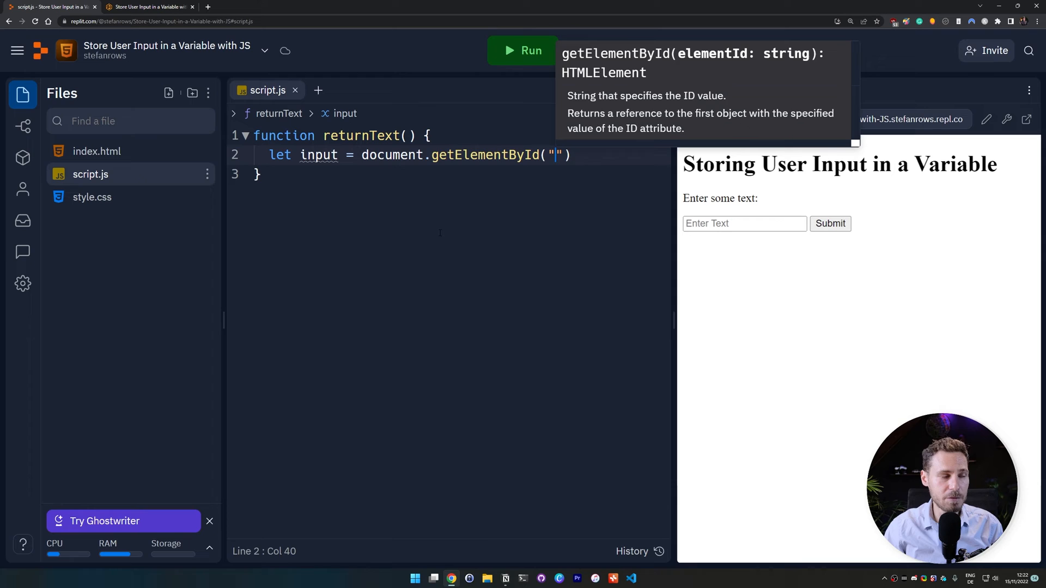
pyautogui.write('userIn')
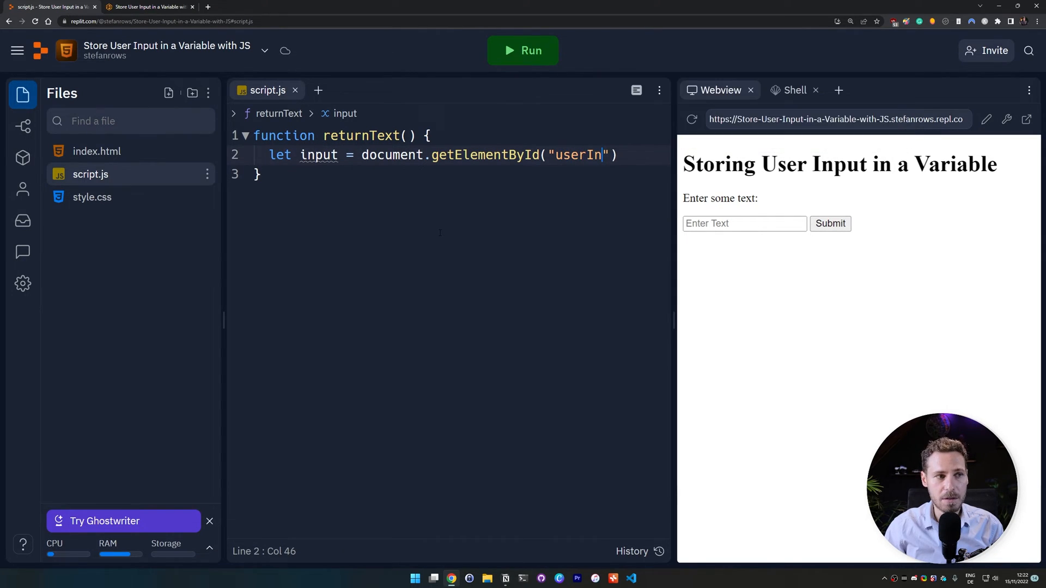
pyautogui.write('put')
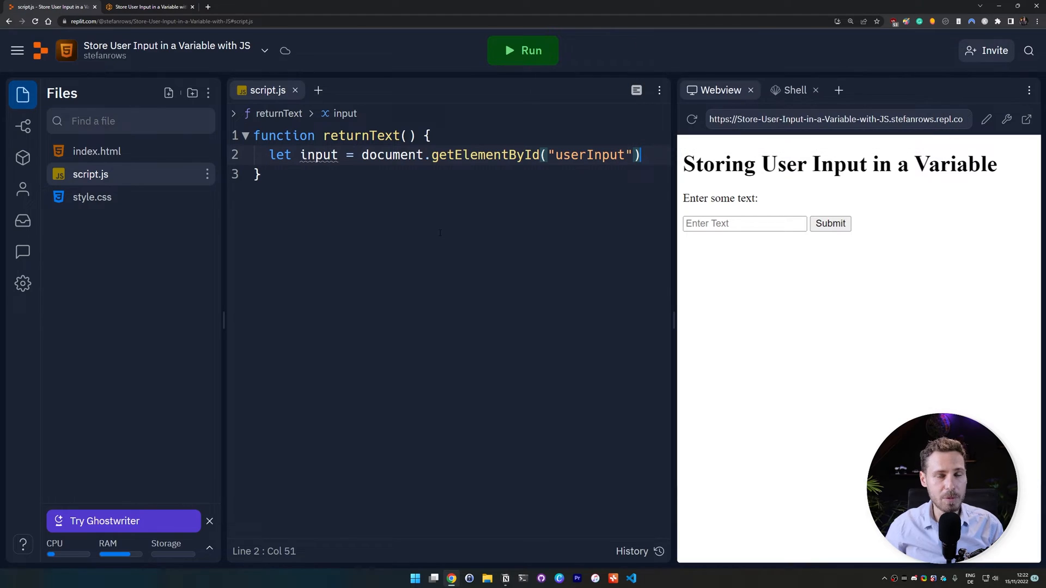
pyautogui.write('.value')
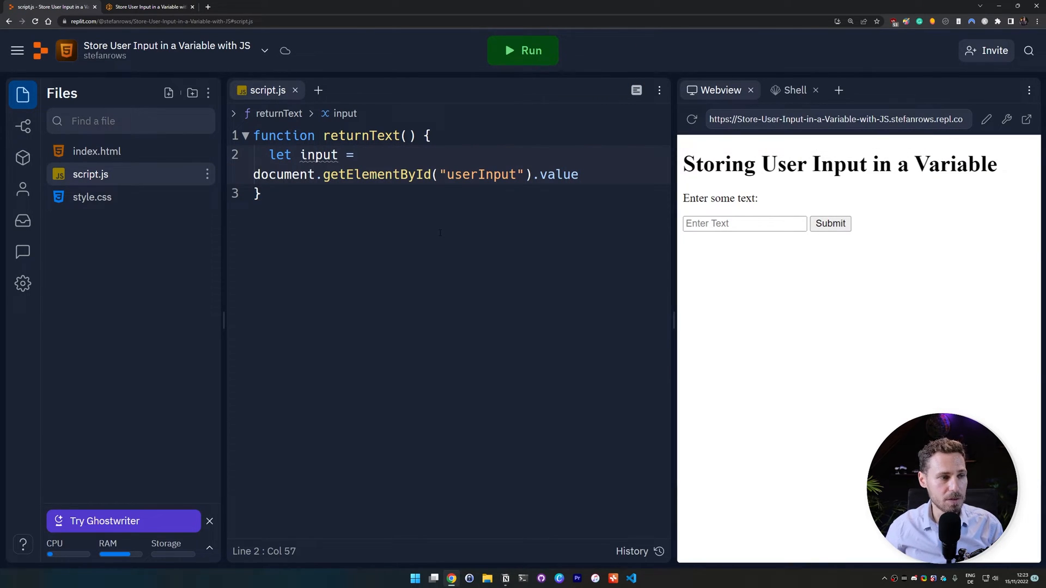
# Add alert(input) on a new line inside the function and rerun the preview
pyautogui.click(579, 174)
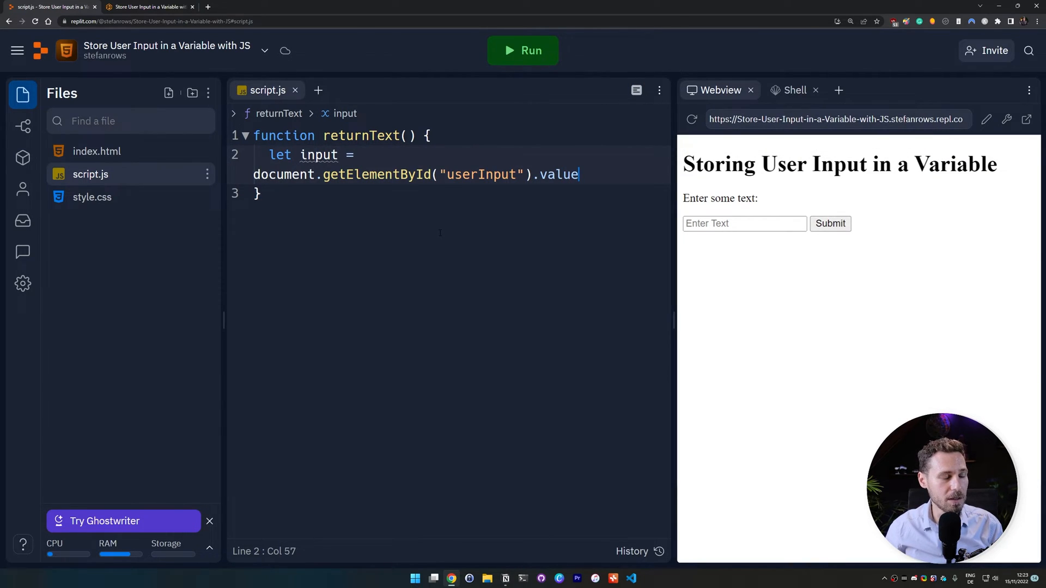
pyautogui.press('enter')
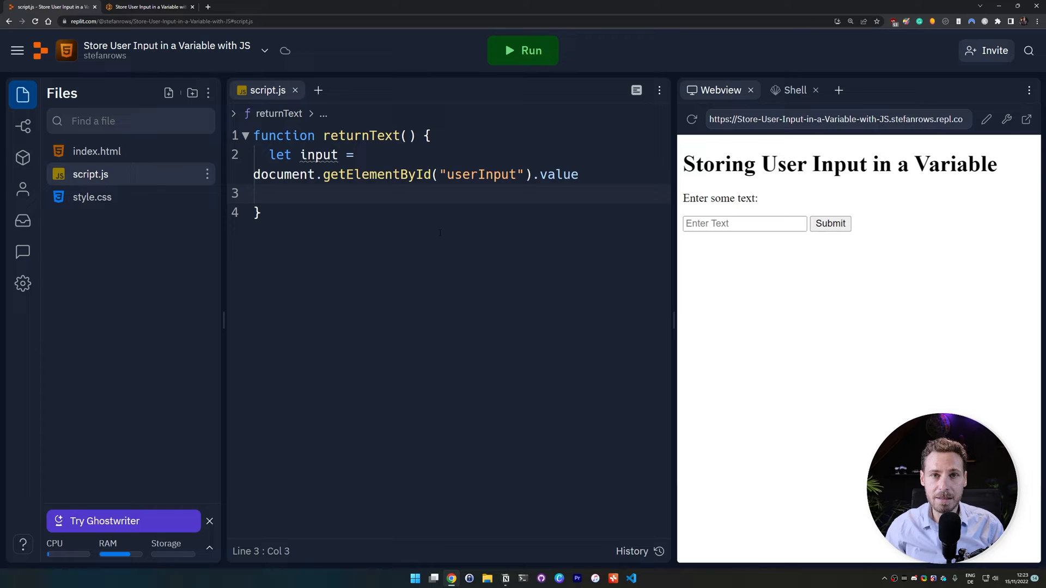
pyautogui.write('alert()')
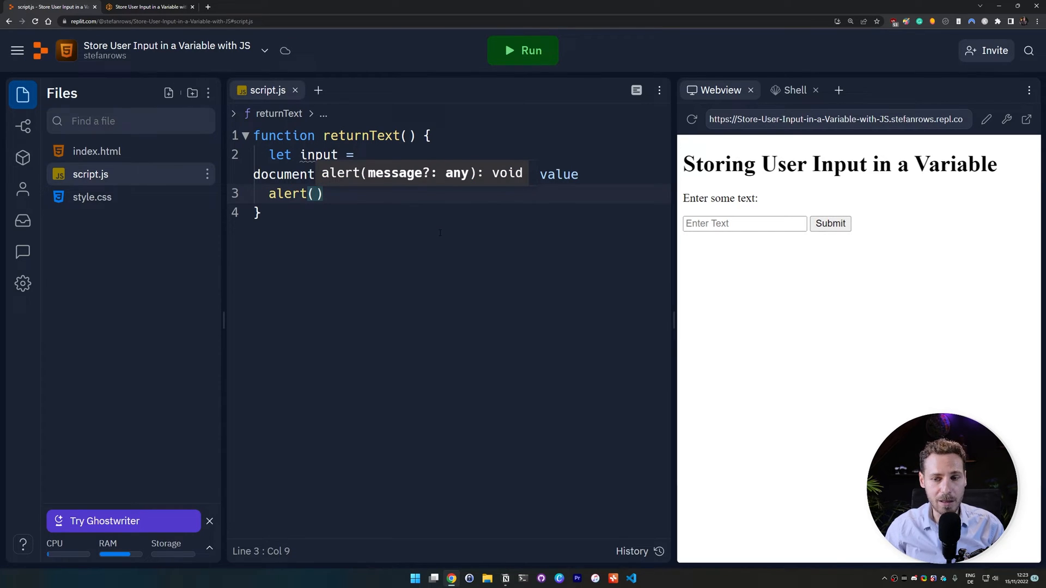
pyautogui.write('input')
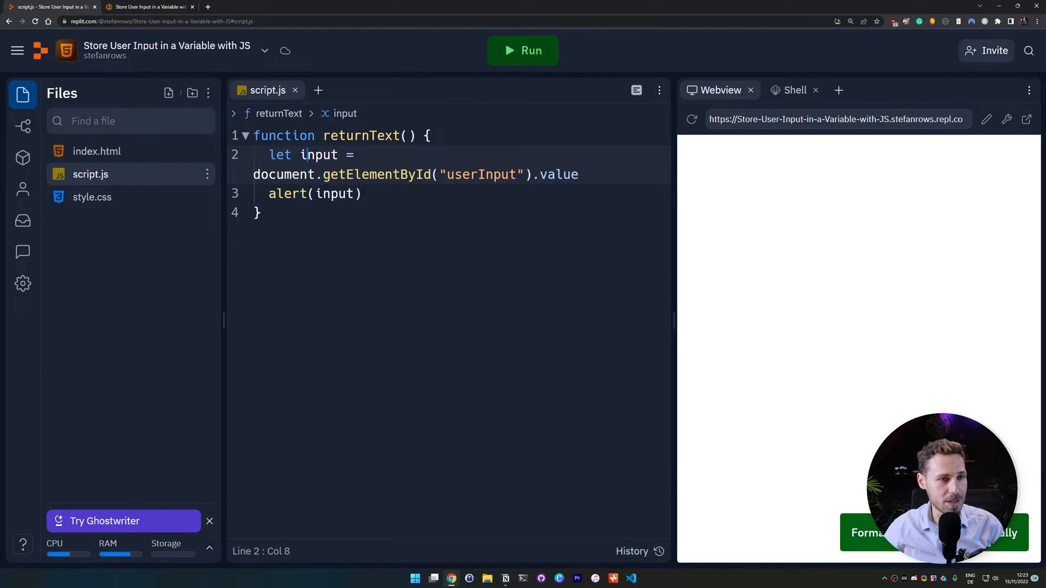
pyautogui.click(523, 51)
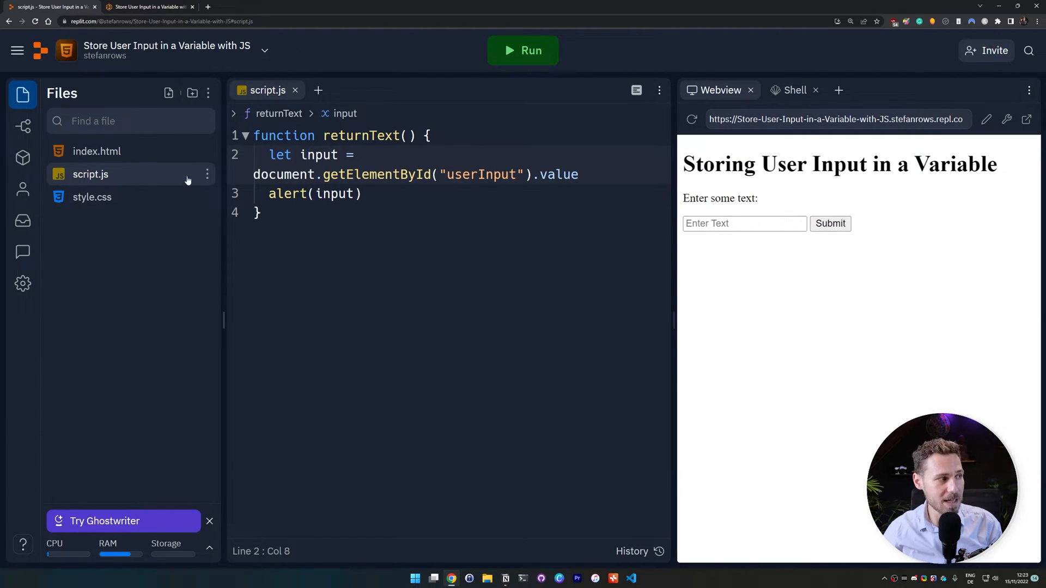
# Cross-check the button's returnText() call against the userInput id in script.js, returning to index.html
pyautogui.click(97, 151)
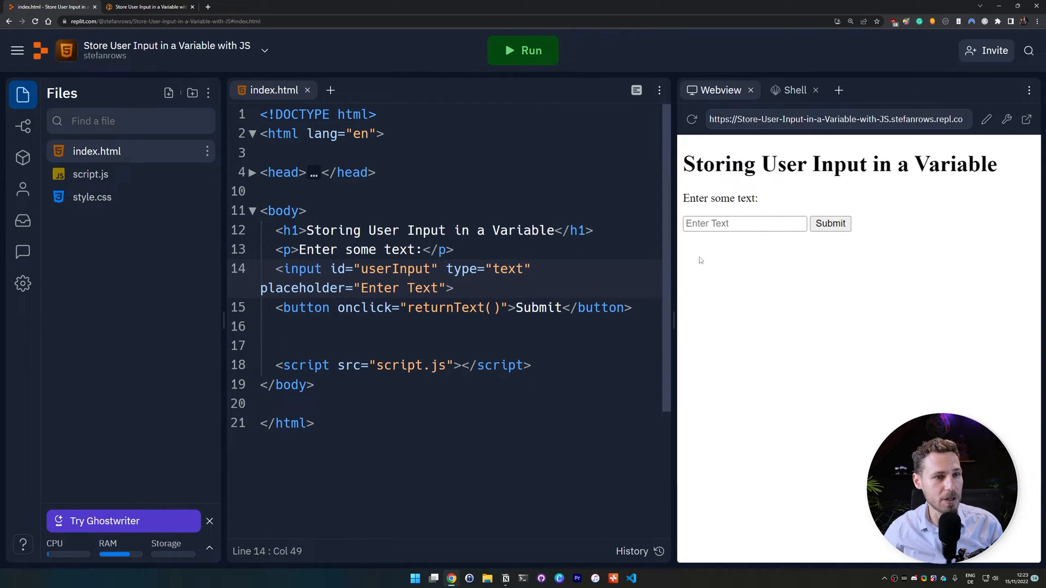
pyautogui.click(743, 224)
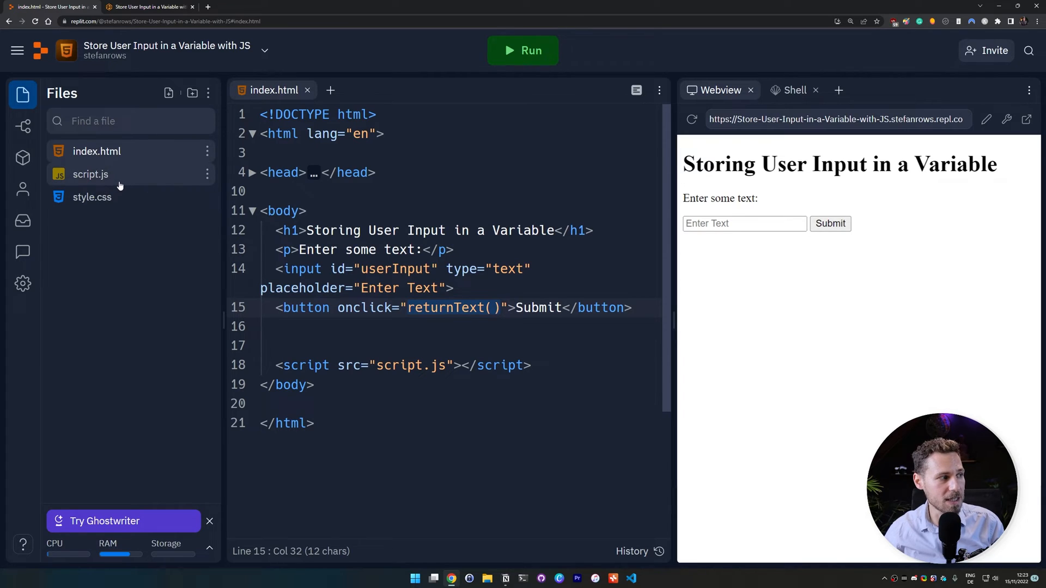
pyautogui.click(90, 174)
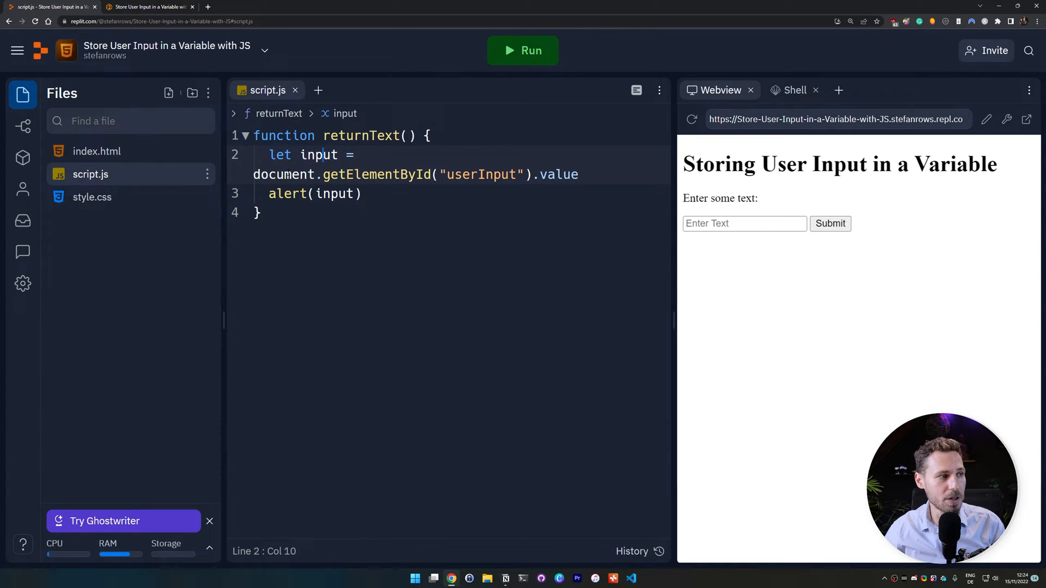
pyautogui.moveTo(253, 174); pyautogui.dragTo(395, 175)
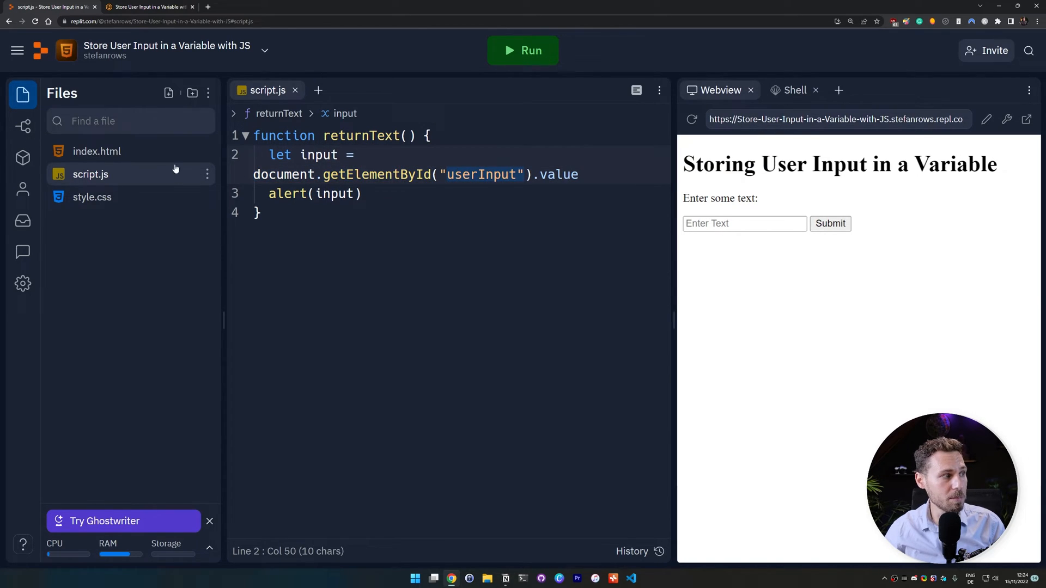
pyautogui.click(97, 151)
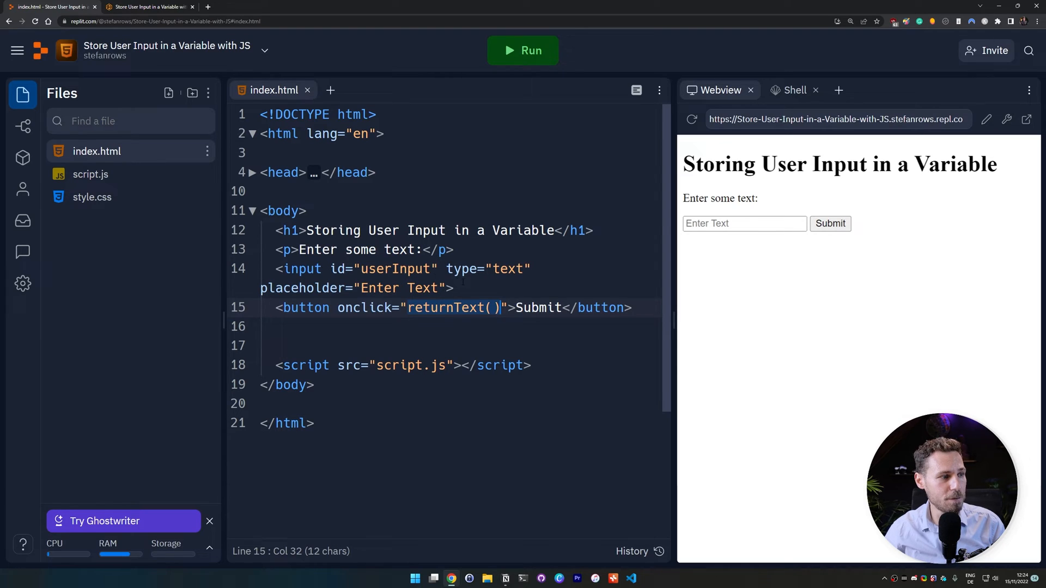
# Enter 'Hello World' in the preview field, submit it, and dismiss the Hello World alert
pyautogui.click(743, 223)
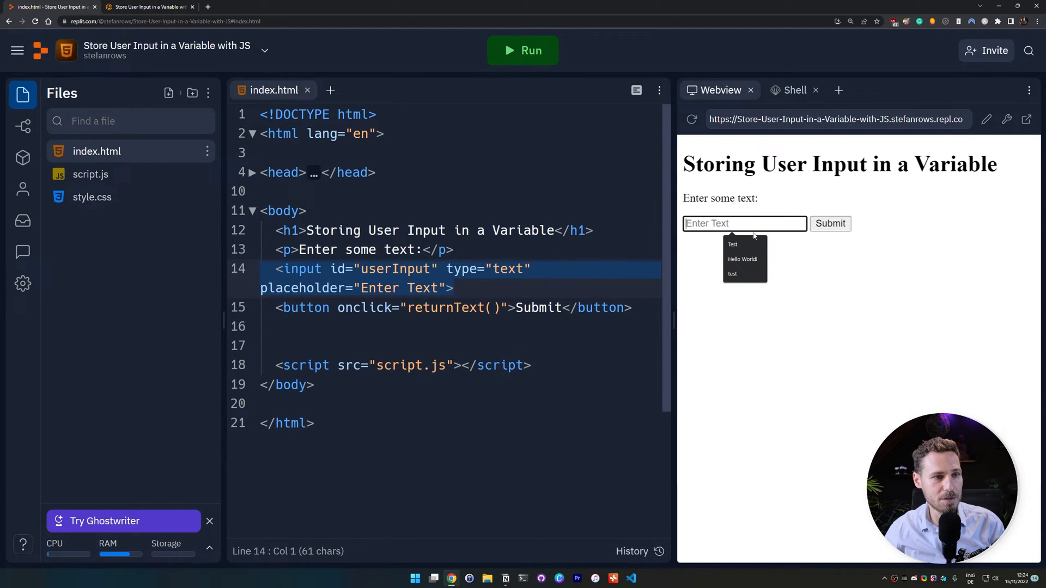
pyautogui.write('Hello World')
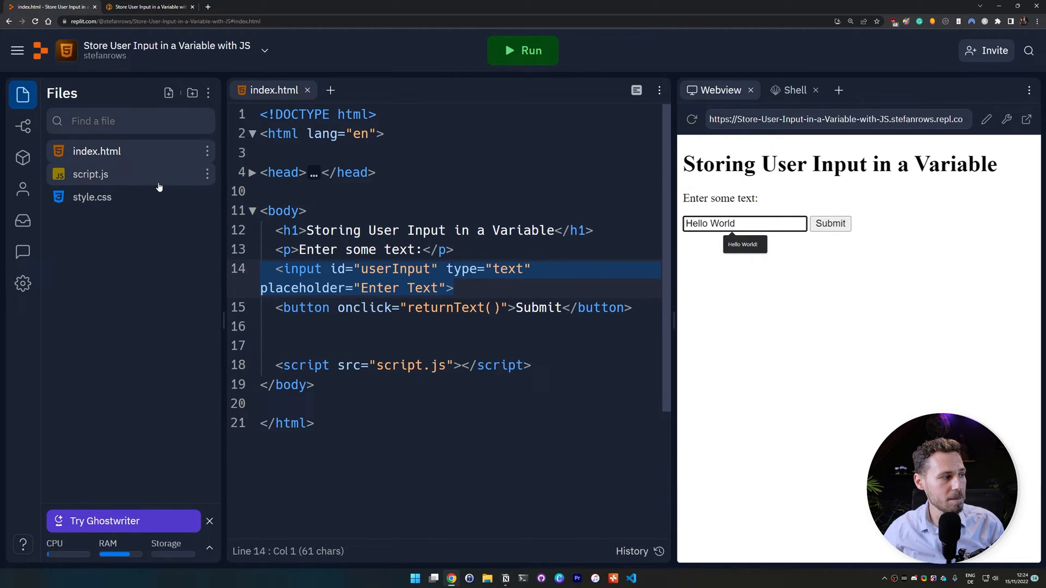
pyautogui.click(90, 174)
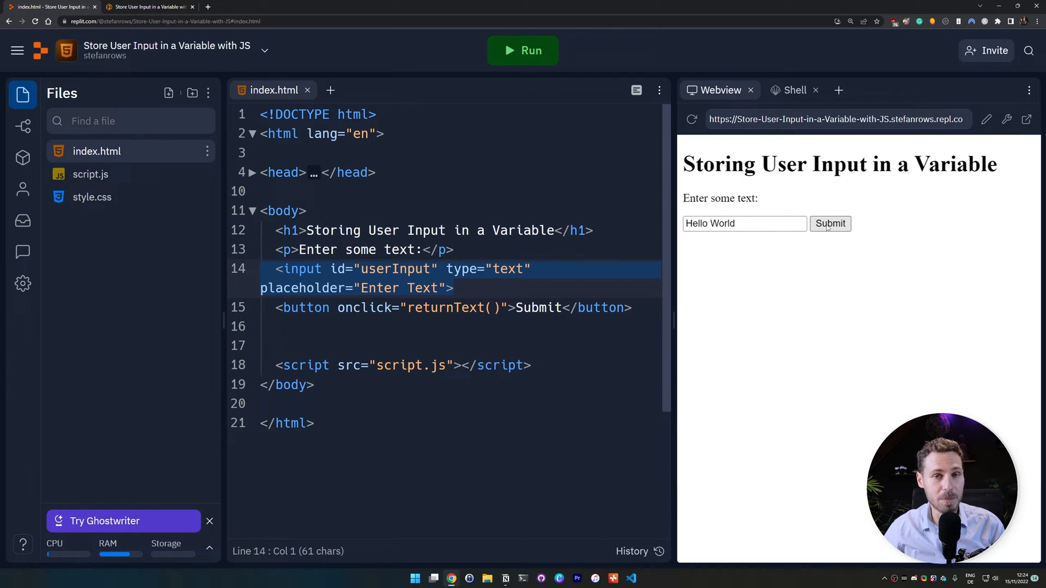
pyautogui.click(830, 223)
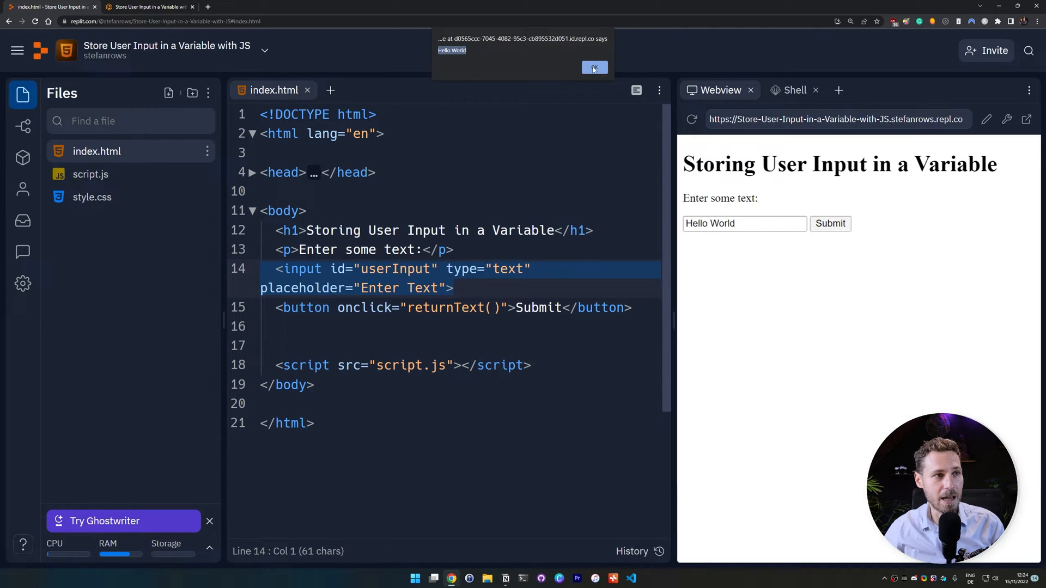
pyautogui.click(593, 68)
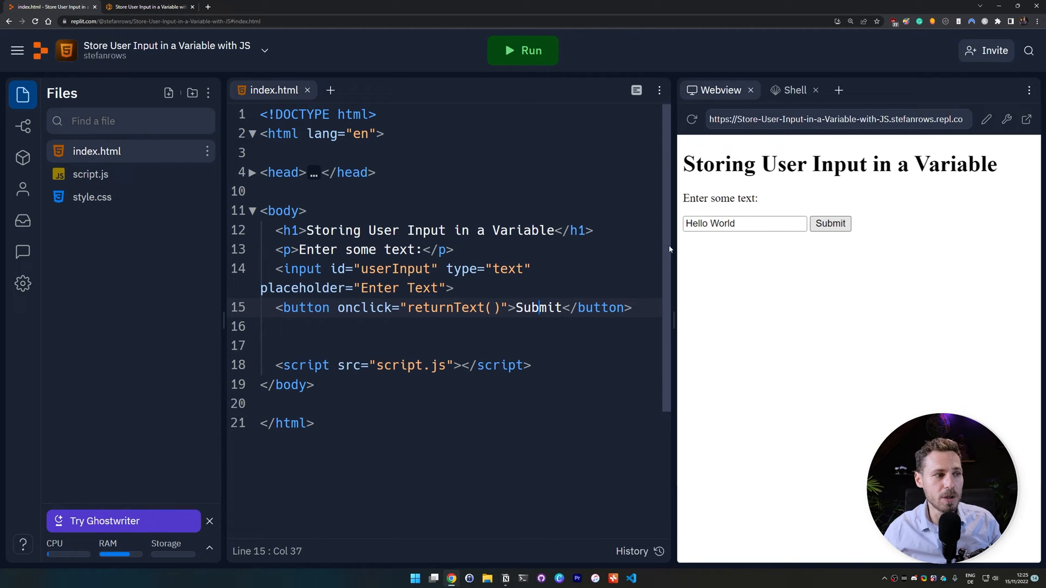
pyautogui.click(743, 224)
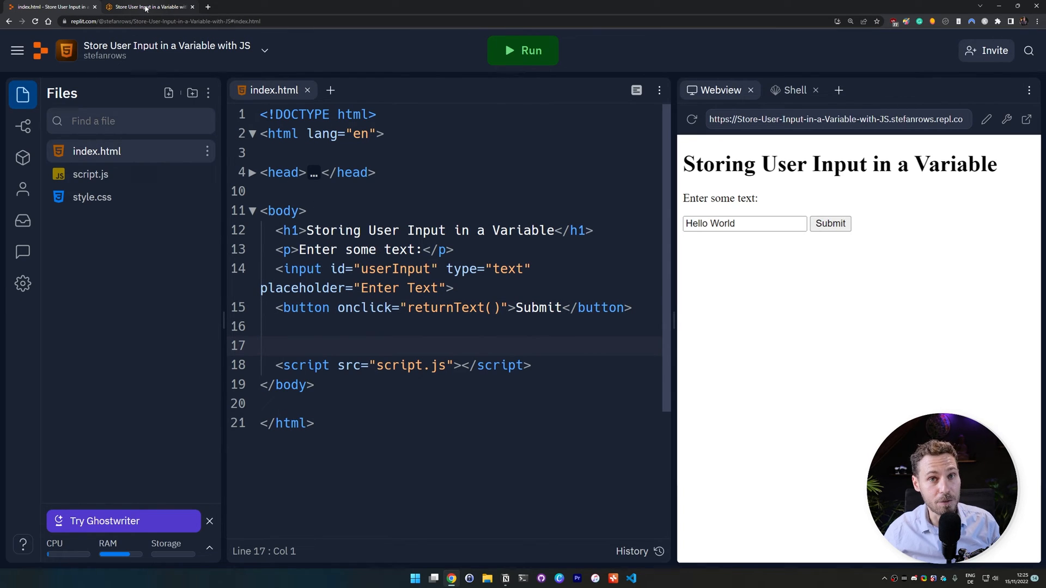
pyautogui.click(147, 6)
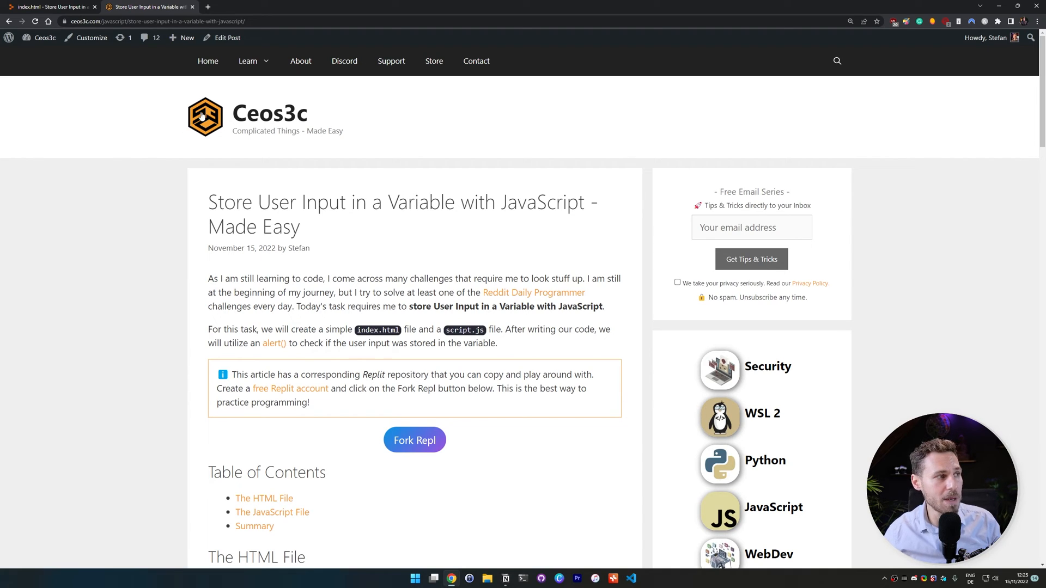
# Choose JavaScript from the Learn menu in the Ceos3c site navigation
pyautogui.click(248, 61)
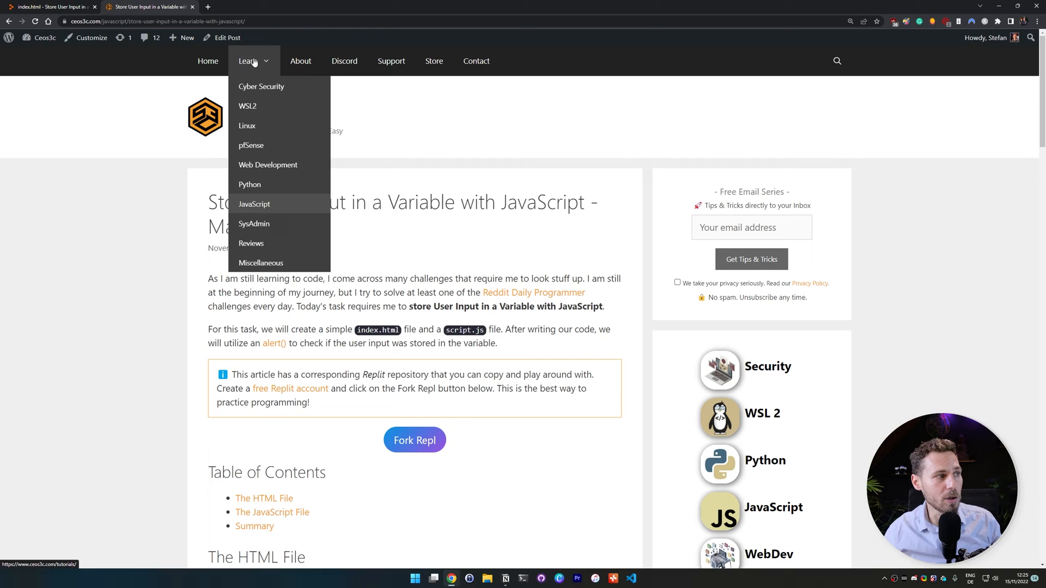
pyautogui.moveTo(264, 66)
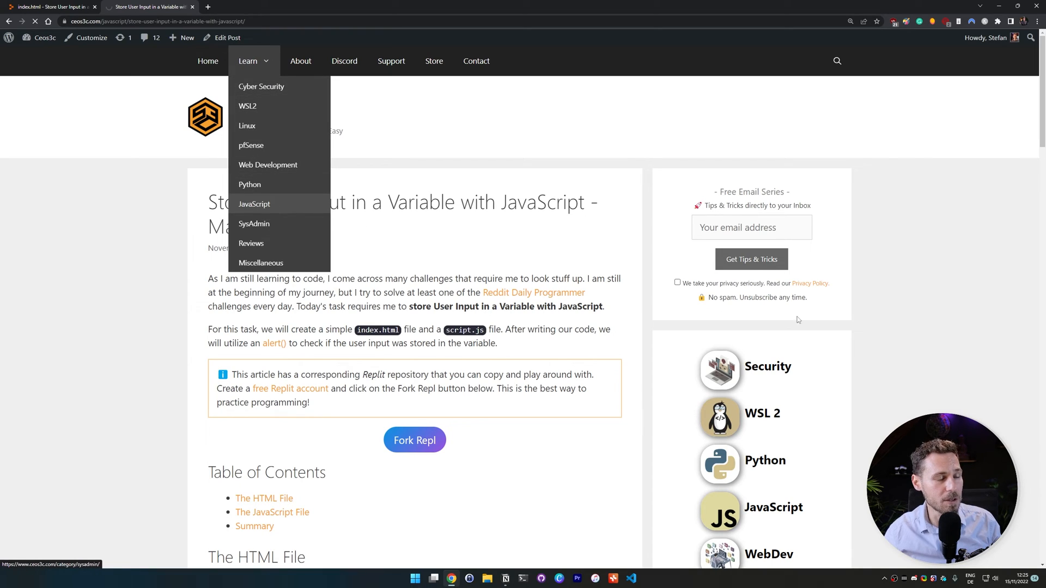
pyautogui.click(253, 204)
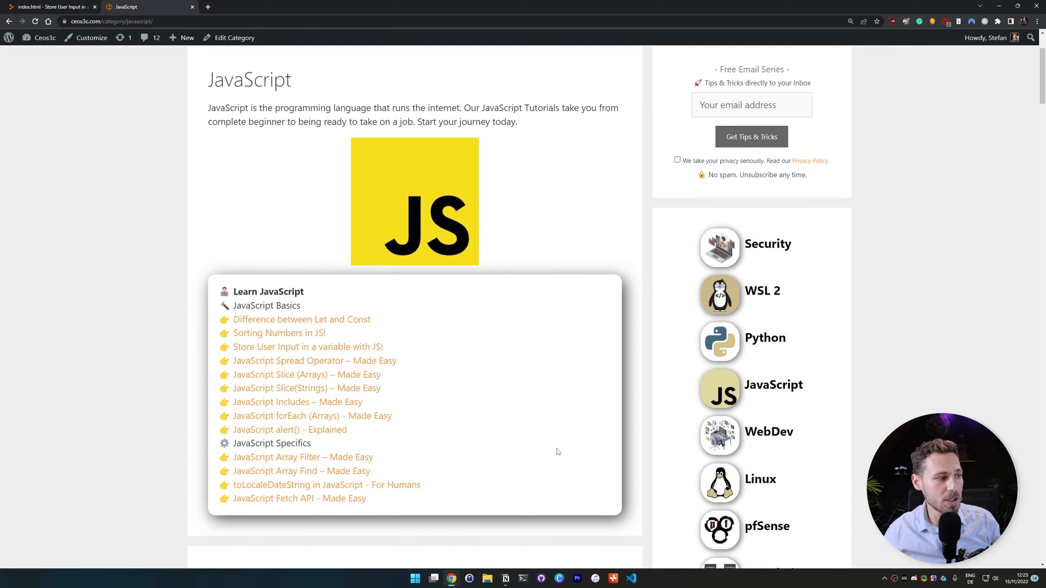
pyautogui.moveTo(301, 319)
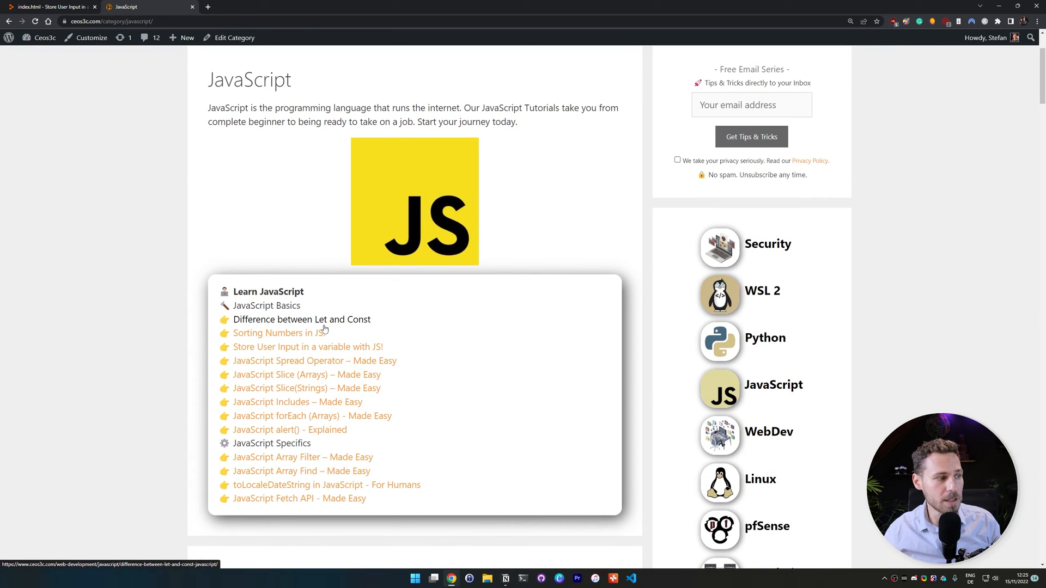
pyautogui.moveTo(276, 333)
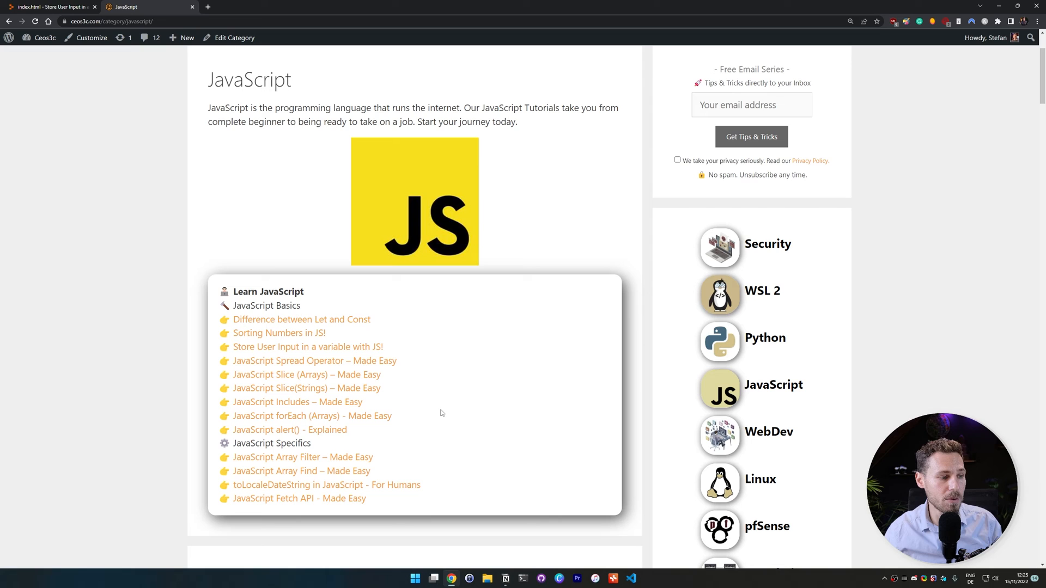
pyautogui.moveTo(420, 378)
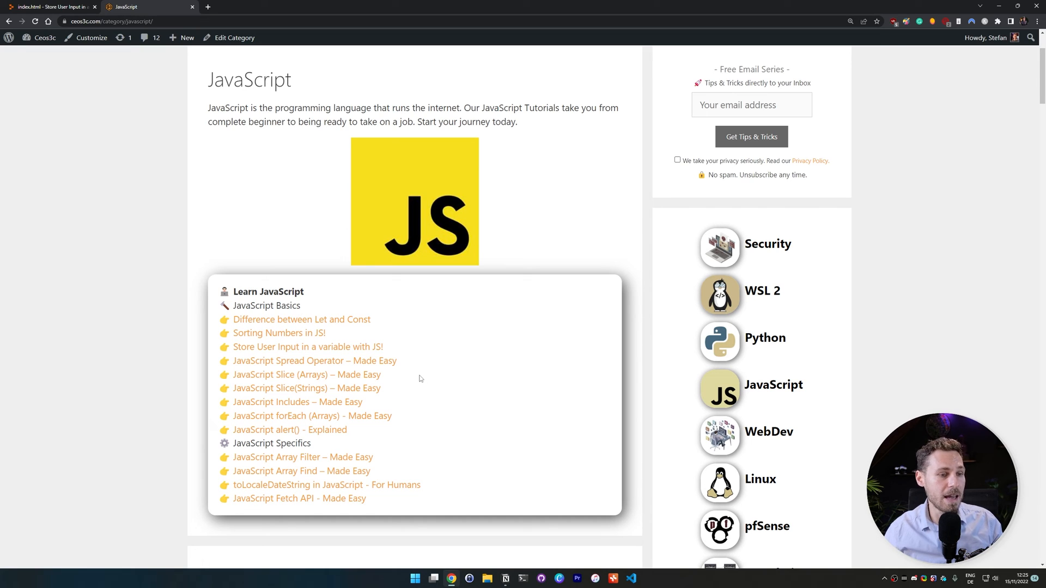